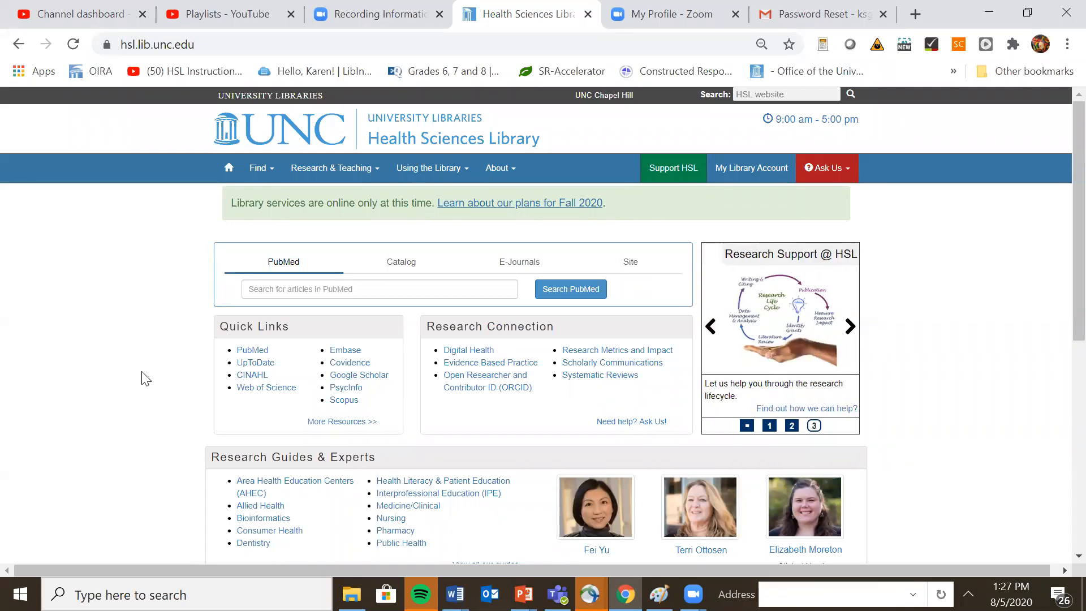
mouse_move(249, 360)
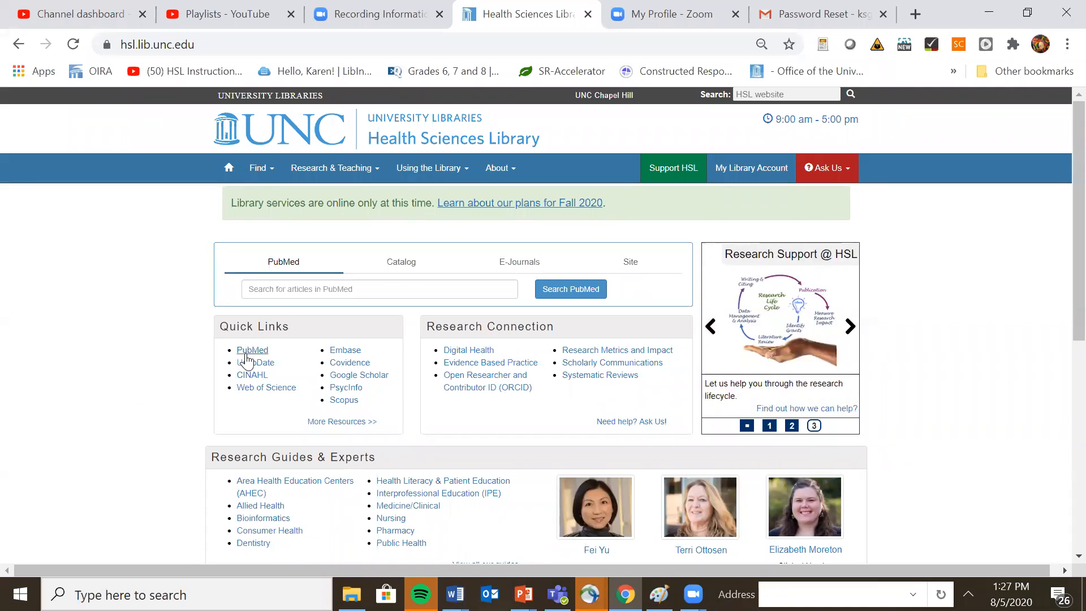
Reach PubMed through the Quick Links entry on the HSL homepage
left_click(253, 350)
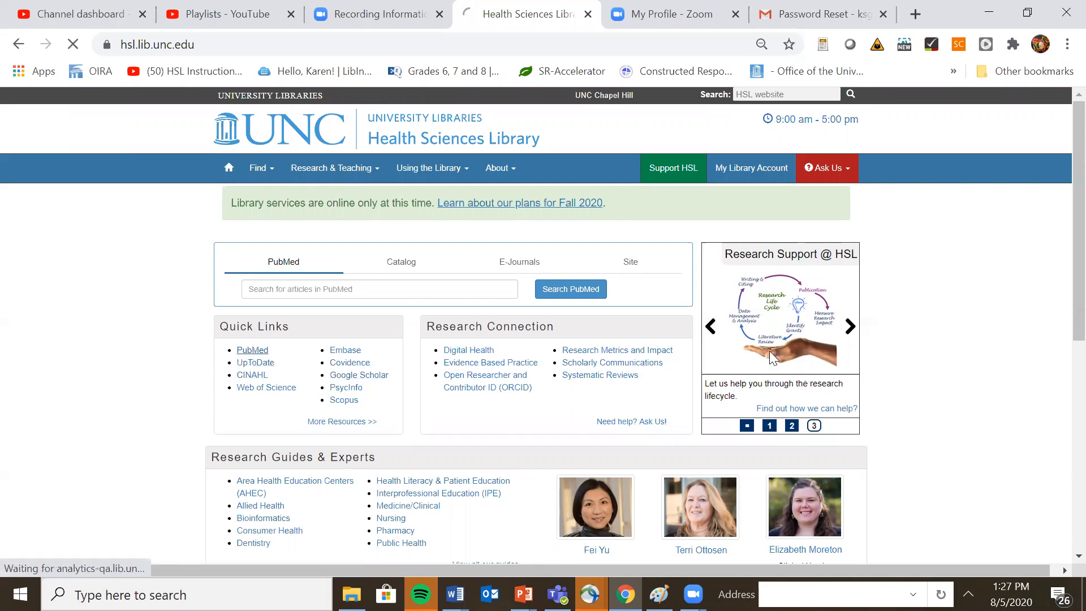
left_click(252, 349)
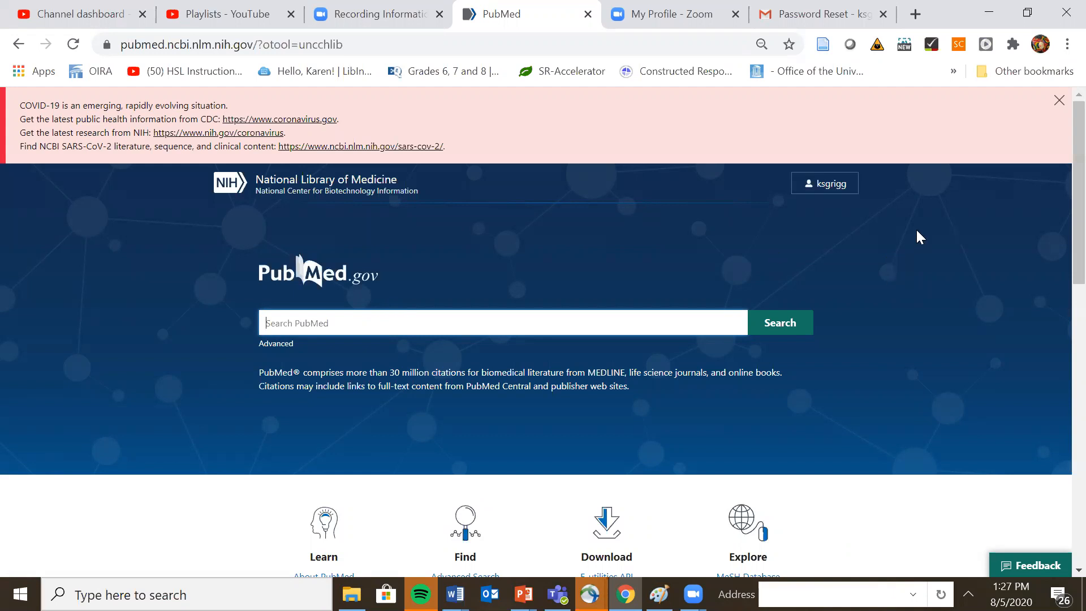
Reach the MeSH Database from the Explore links at the bottom of PubMed's homepage
scroll("down", 3)
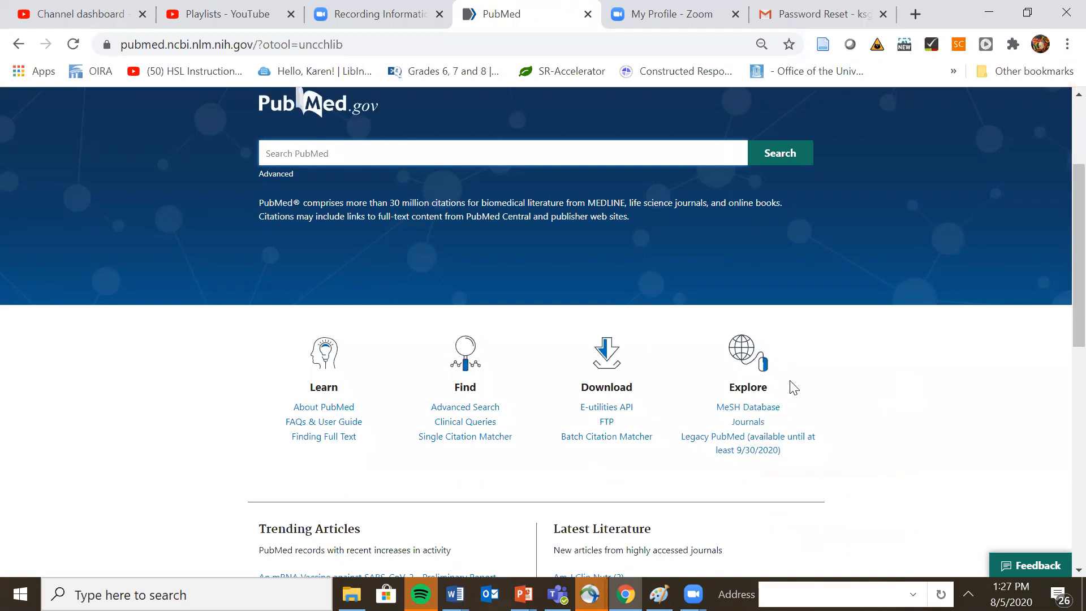
mouse_move(748, 413)
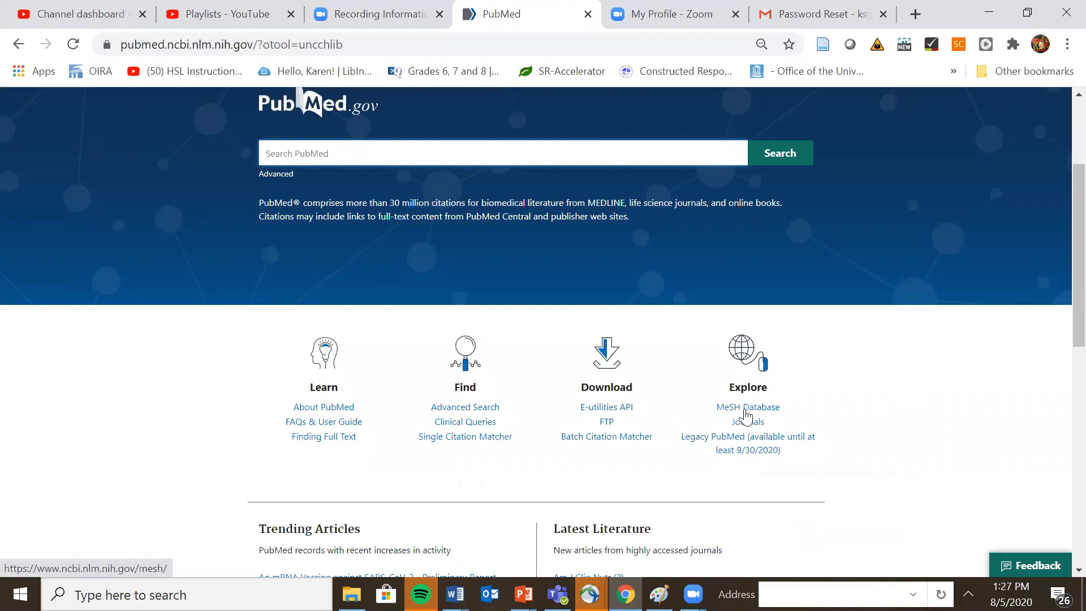
left_click(748, 406)
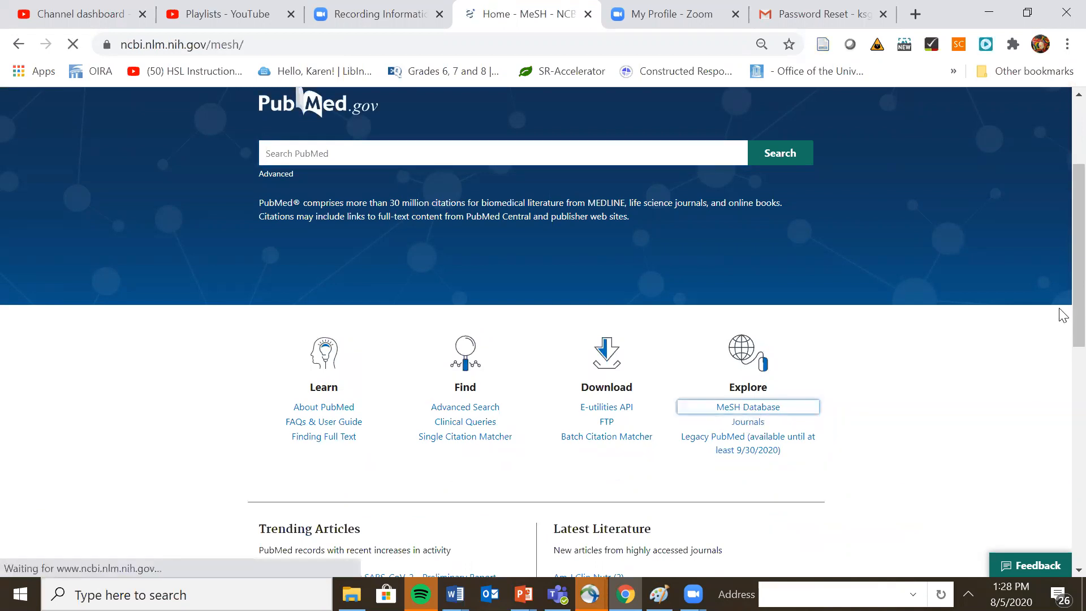
left_click(747, 406)
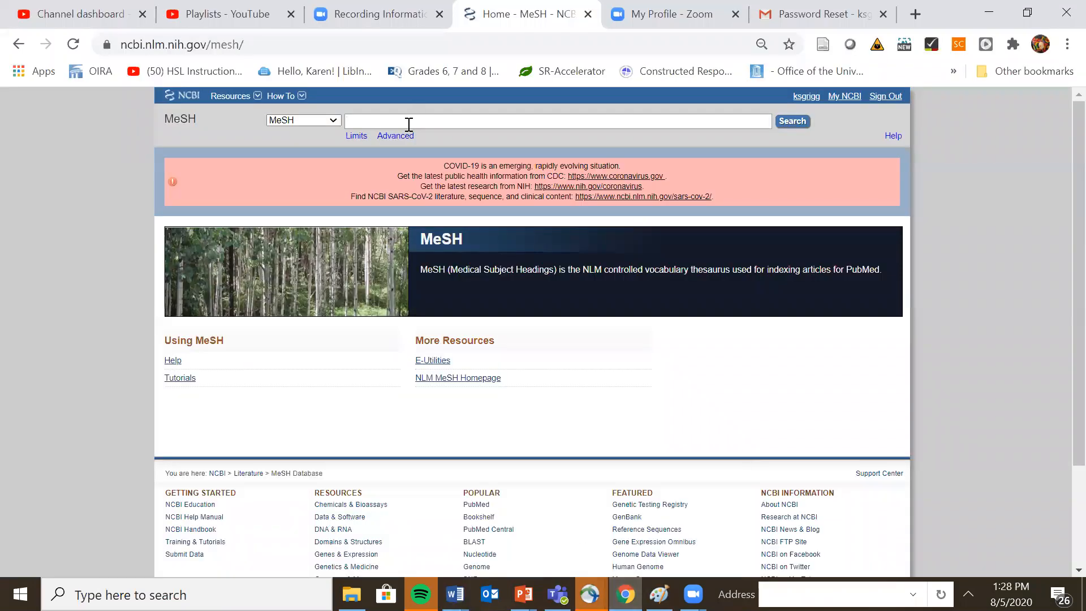
Look up 'social media' in MeSH and review the Social Media heading record
type("social media")
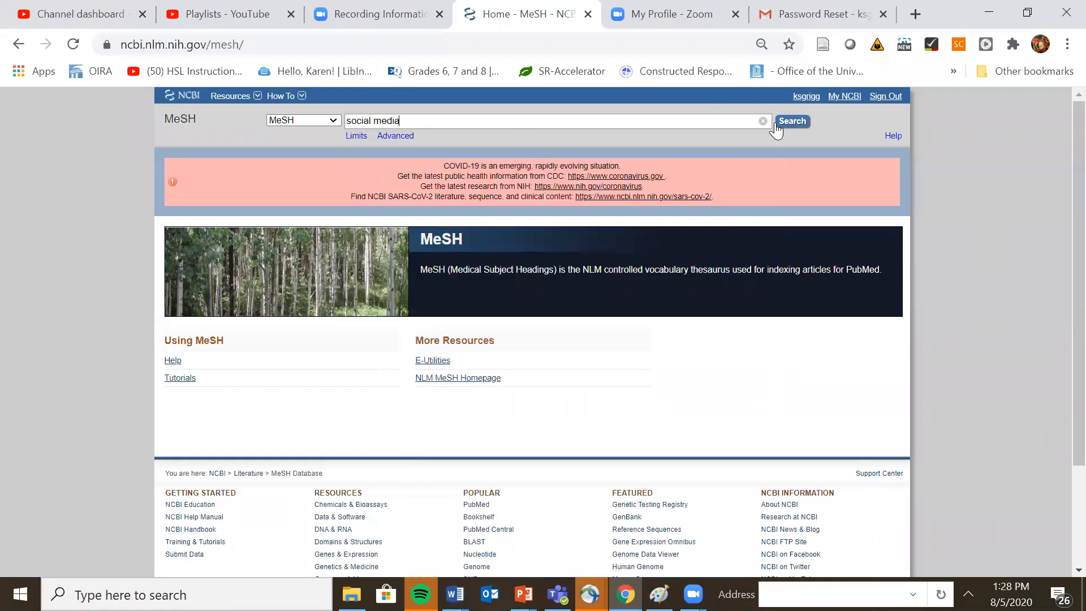
left_click(792, 121)
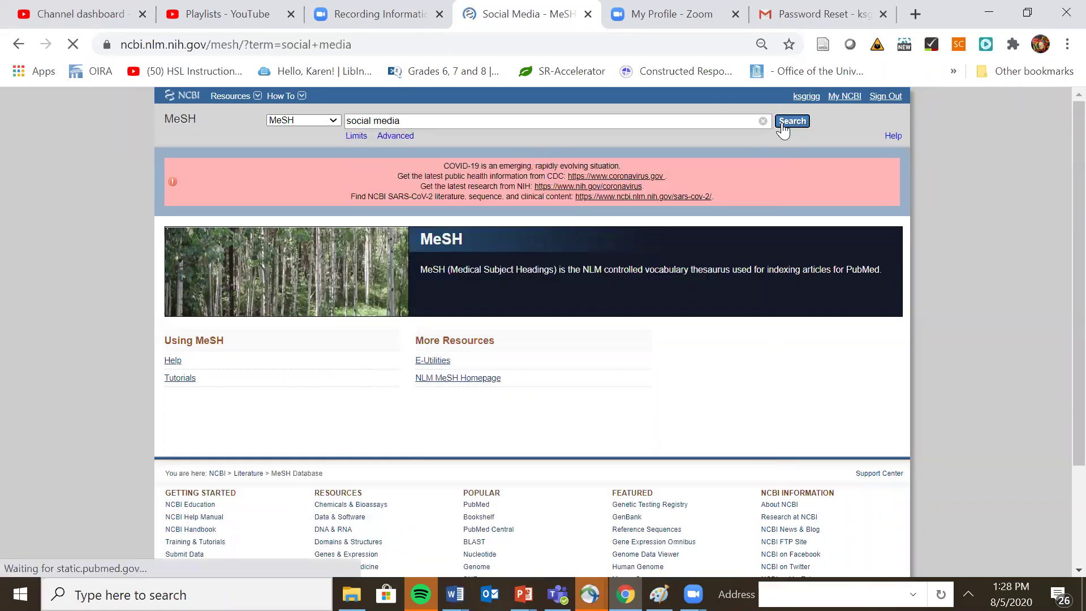
left_click(792, 121)
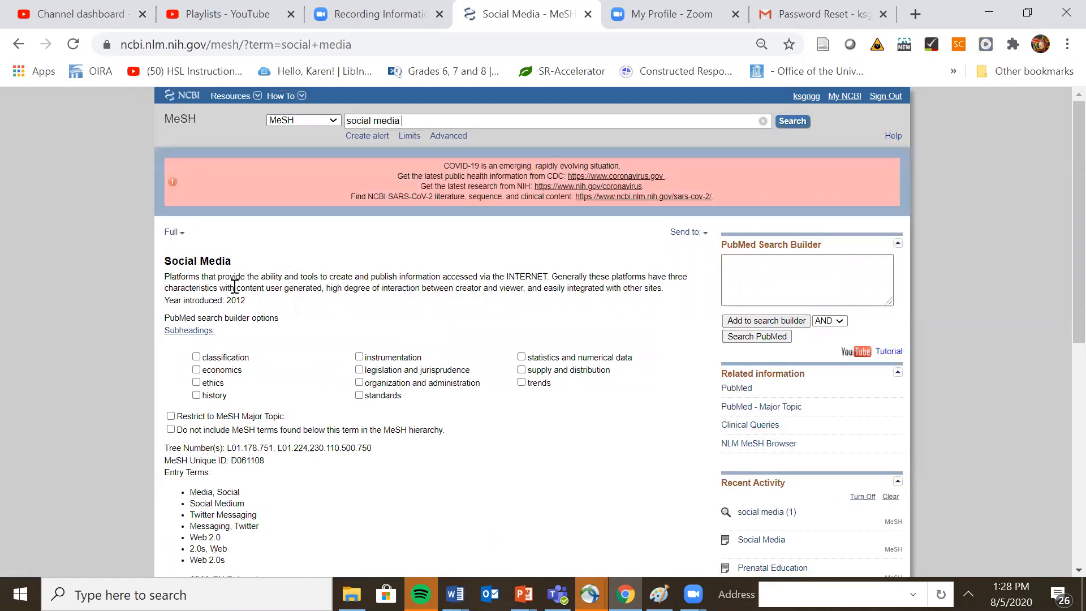
mouse_move(210, 278)
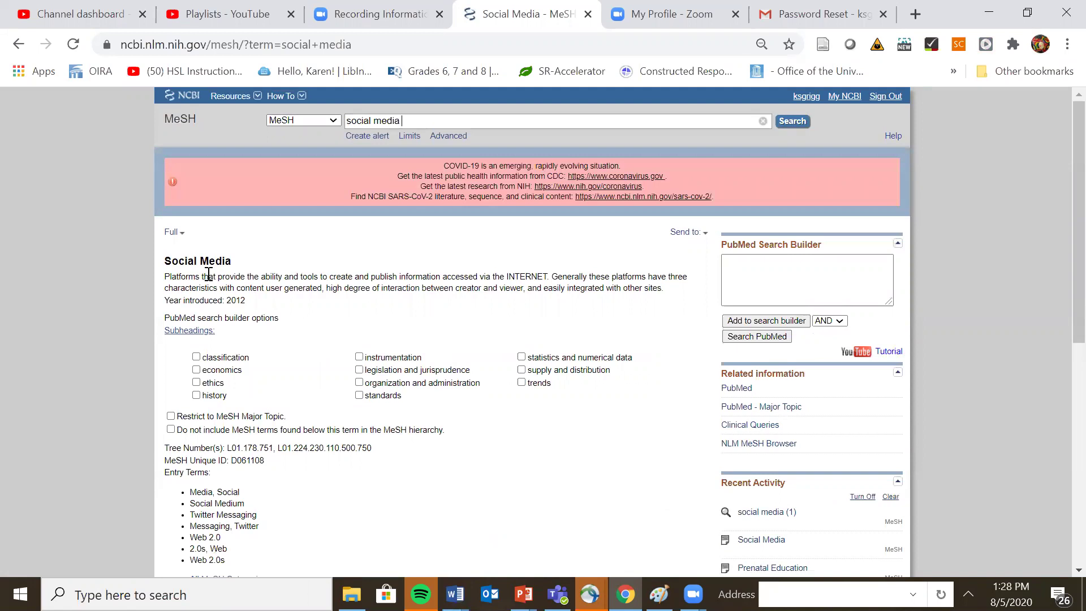
scroll("down", 3)
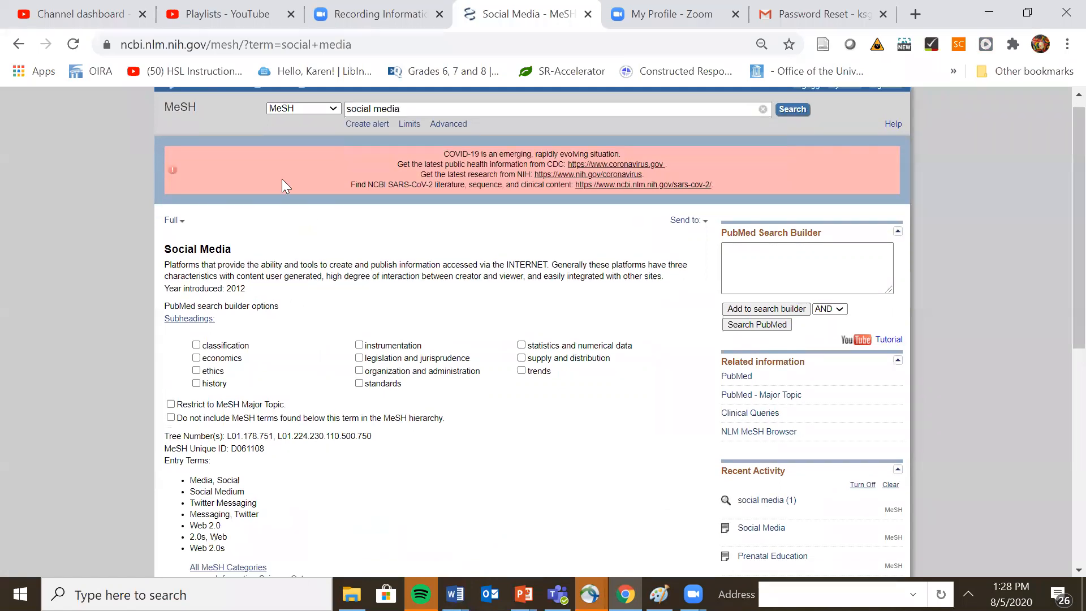
scroll("down", 3)
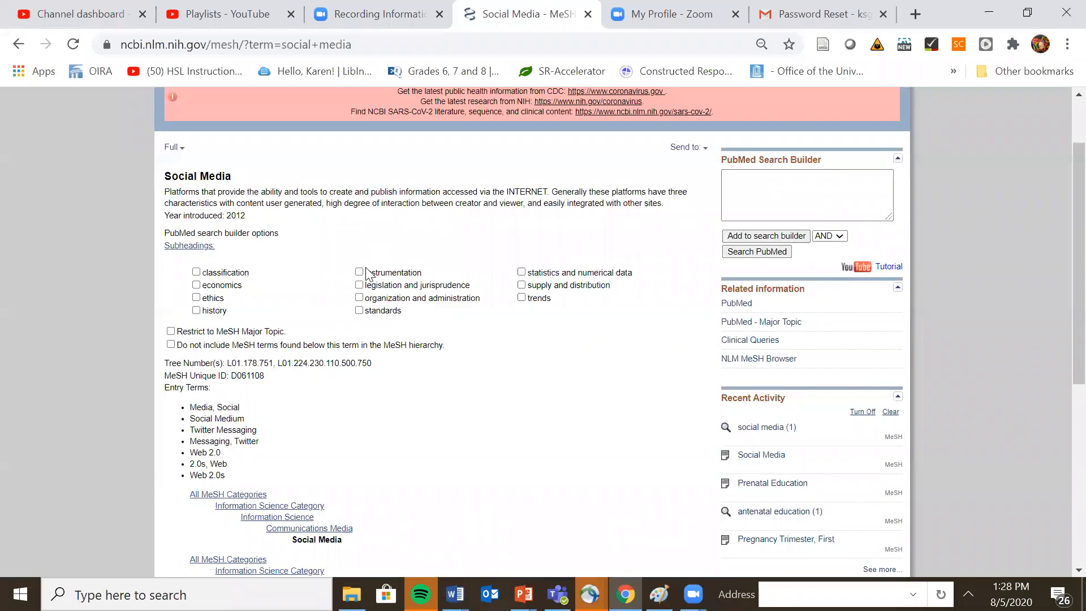
mouse_move(361, 289)
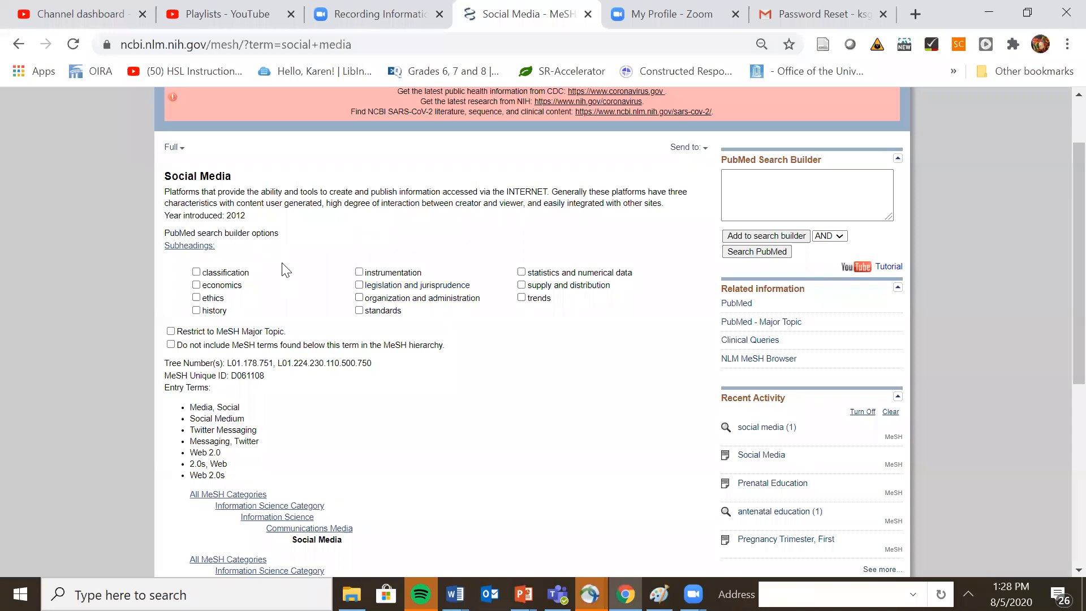
scroll("down", 3)
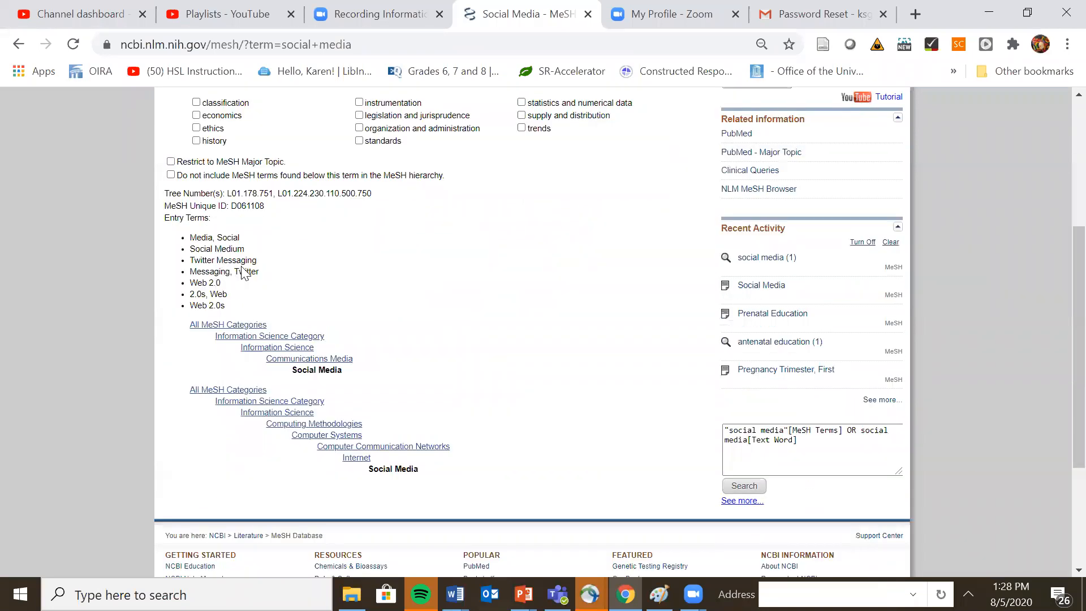
mouse_move(289, 259)
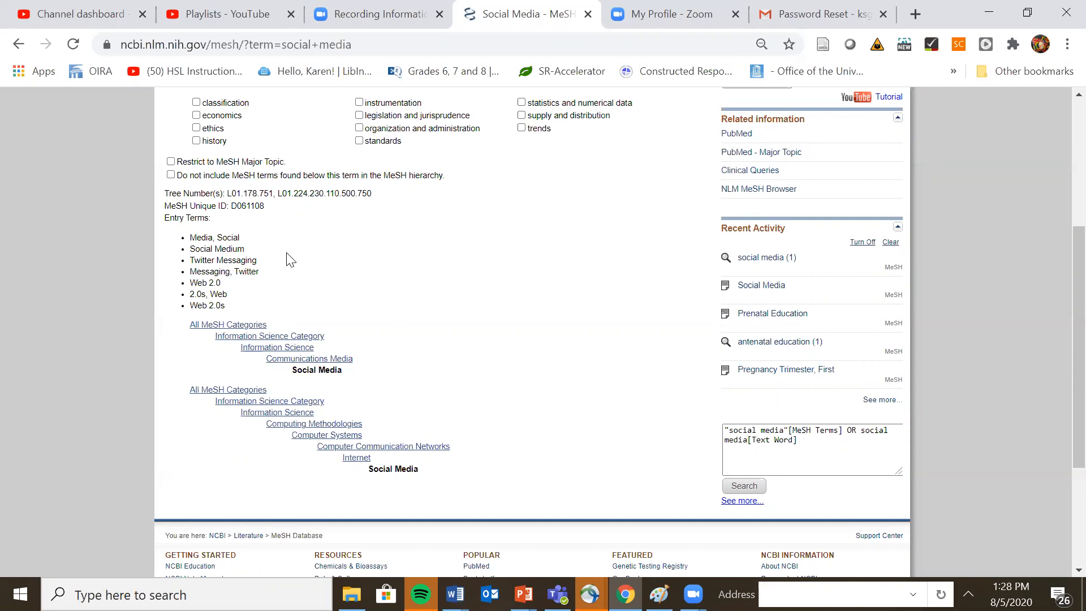
mouse_move(475, 286)
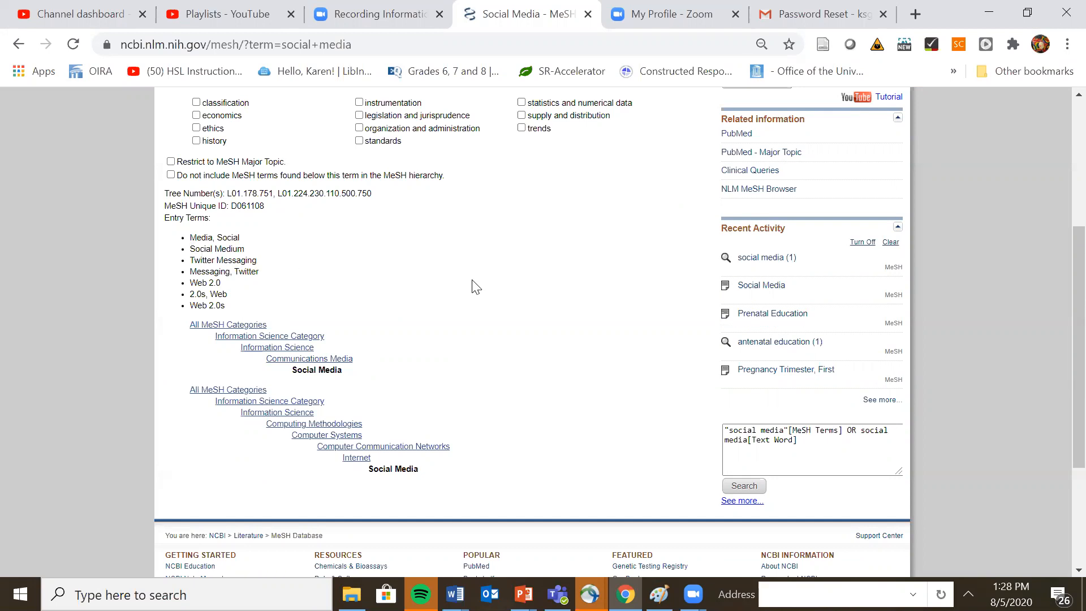
scroll("up", 3)
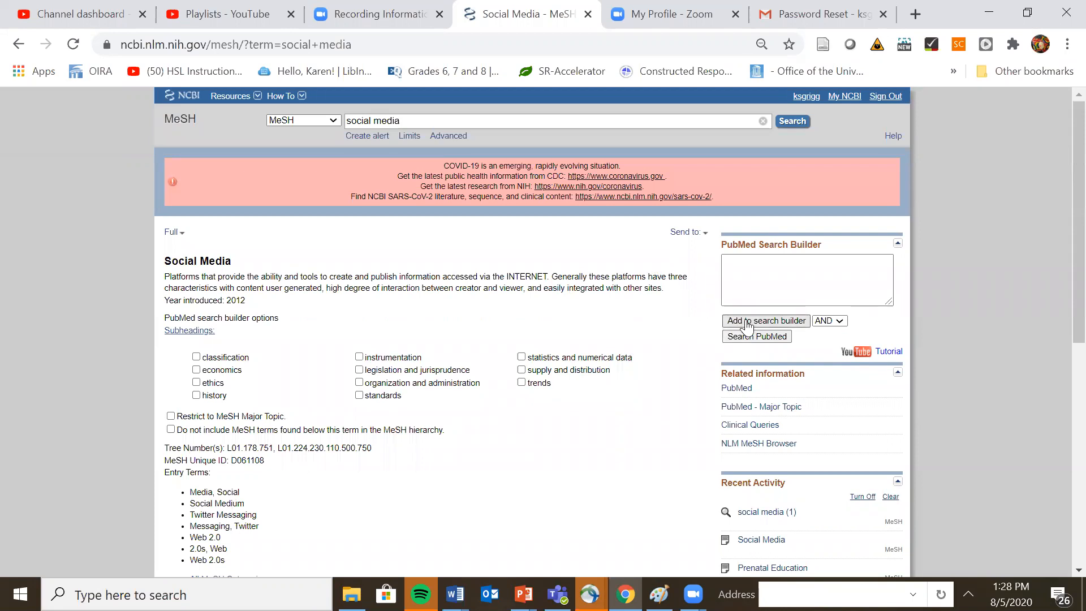
Add "Social Media"[Mesh] to the search builder and select the built term for copying
left_click(765, 321)
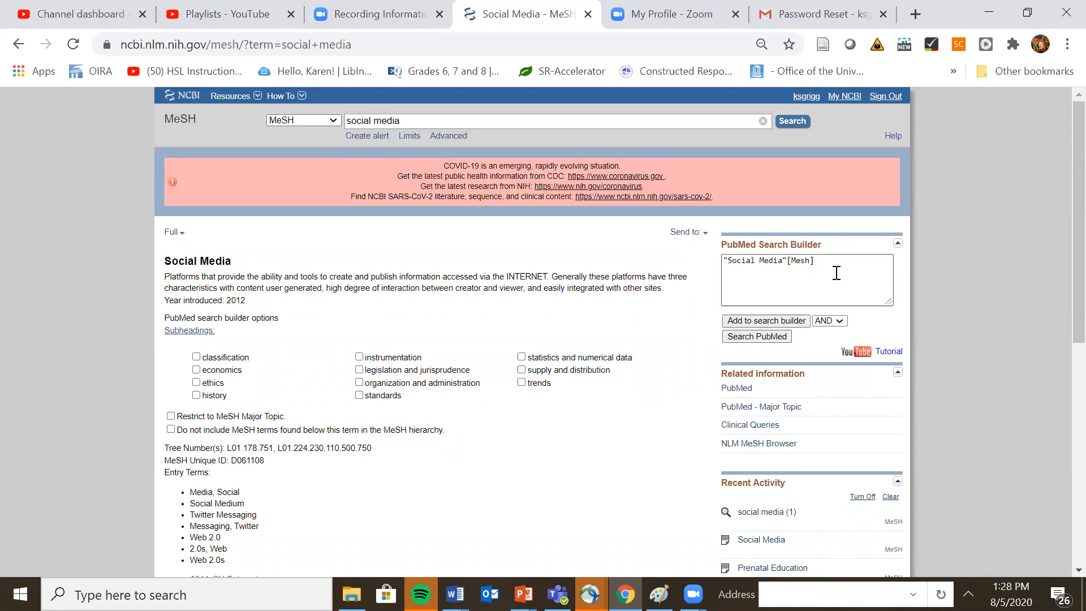
triple_click(769, 260)
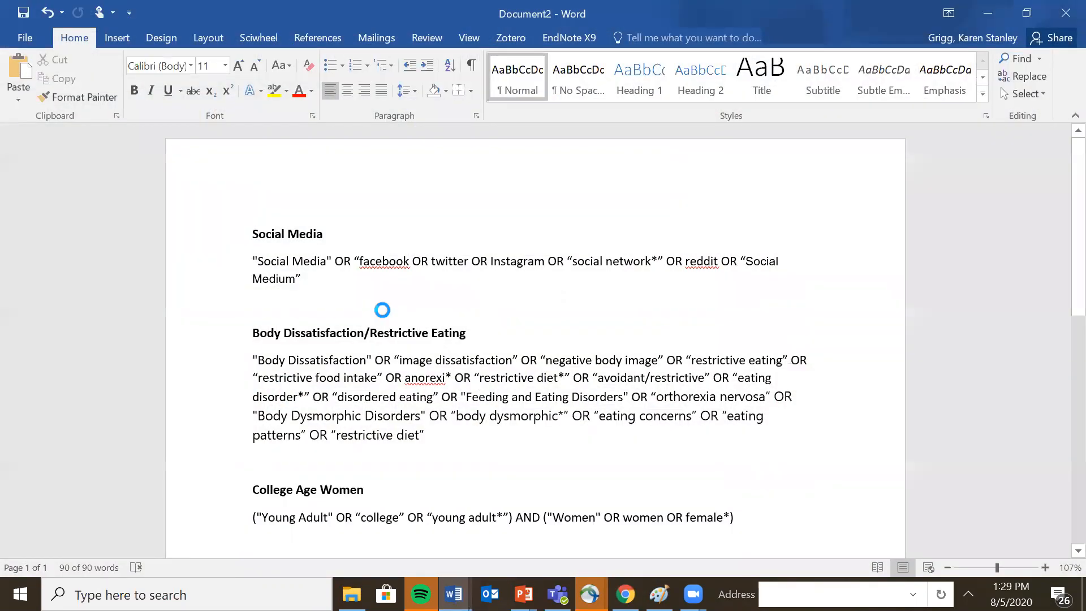
Start the Word Social Media line with "Social Media"[Mesh] OR ahead of the keywords
type("[Mesh] OR")
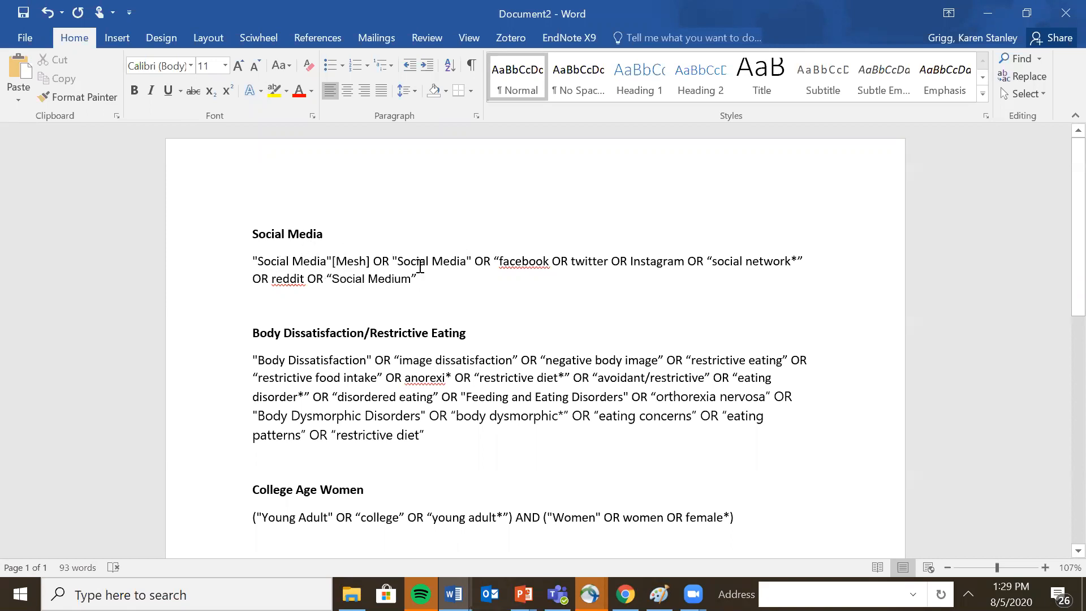
mouse_move(477, 307)
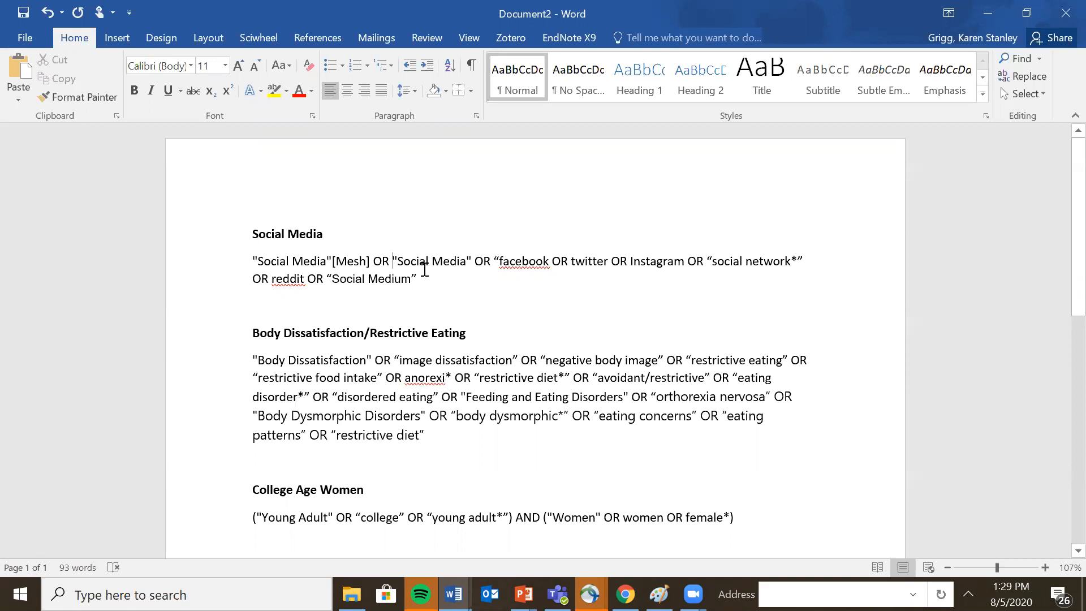
scroll("down", 3)
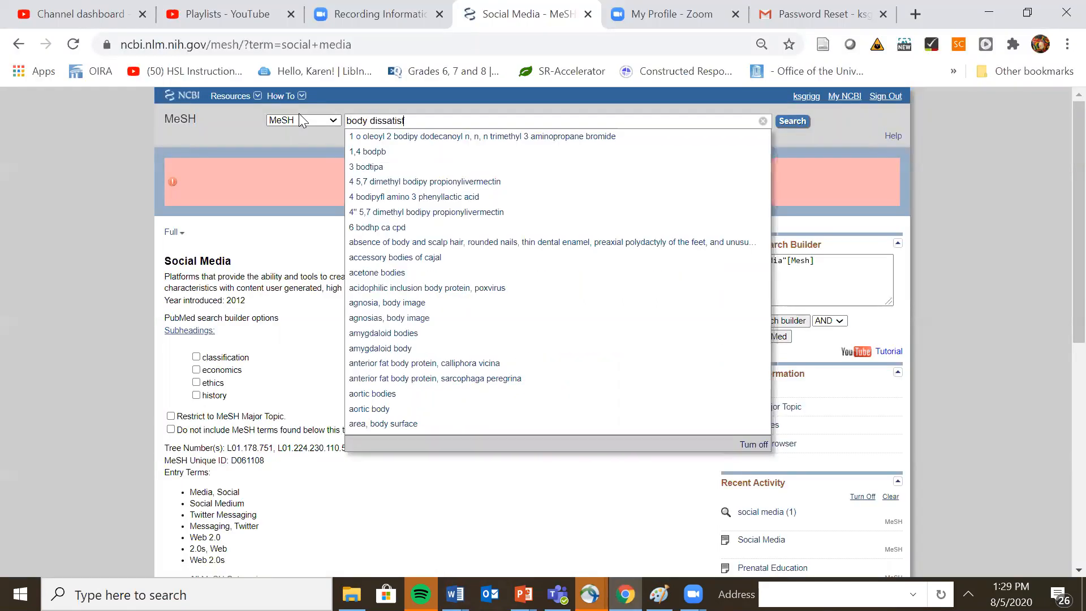
Look up 'body dissatisfaction' in MeSH and bring up the Body Dissatisfaction record
type("action")
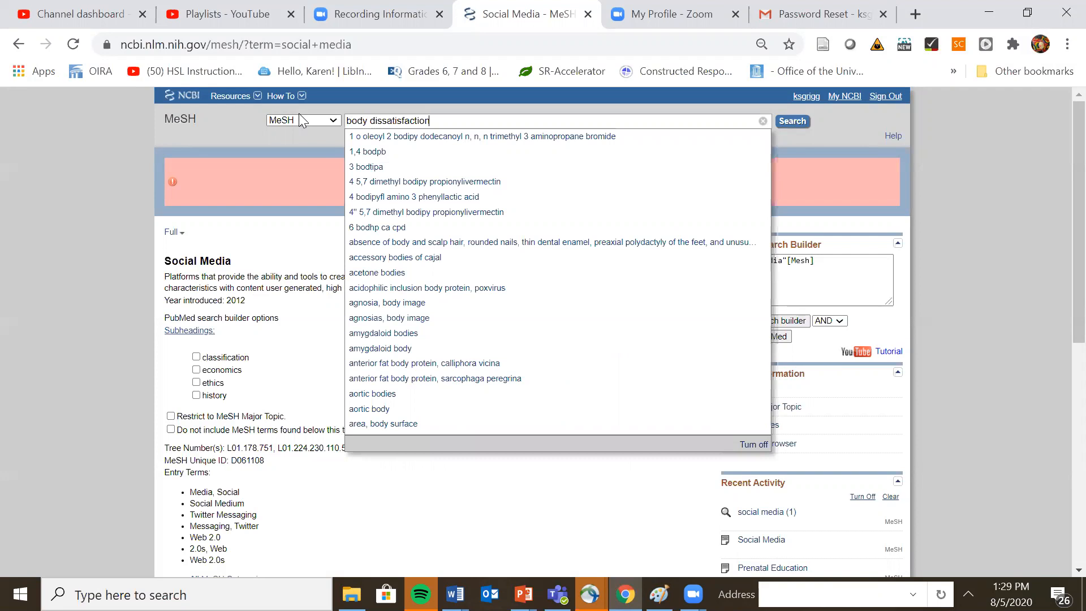
left_click(792, 121)
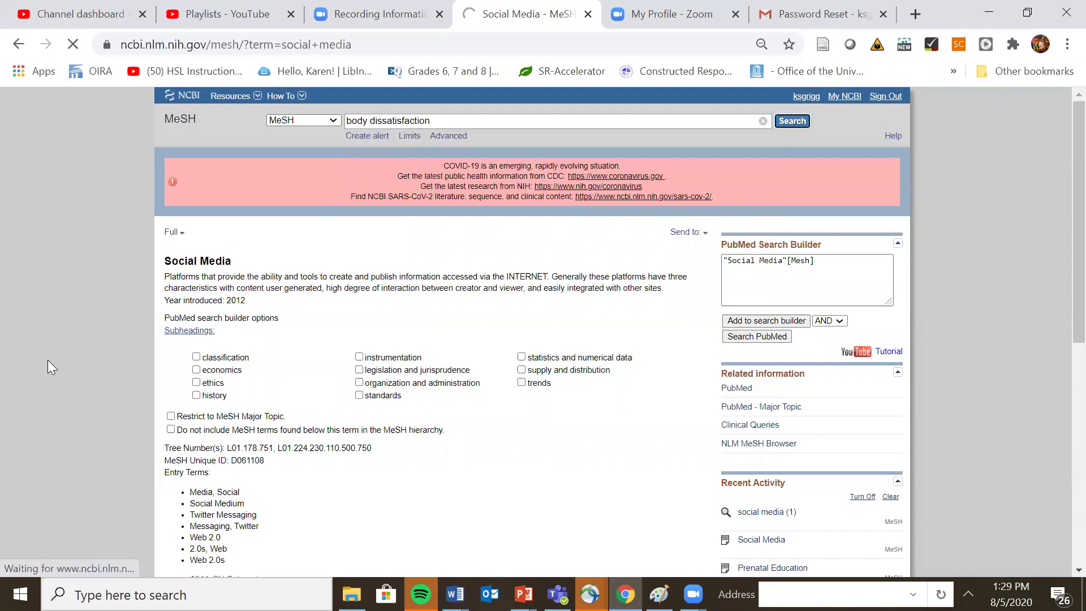
left_click(791, 121)
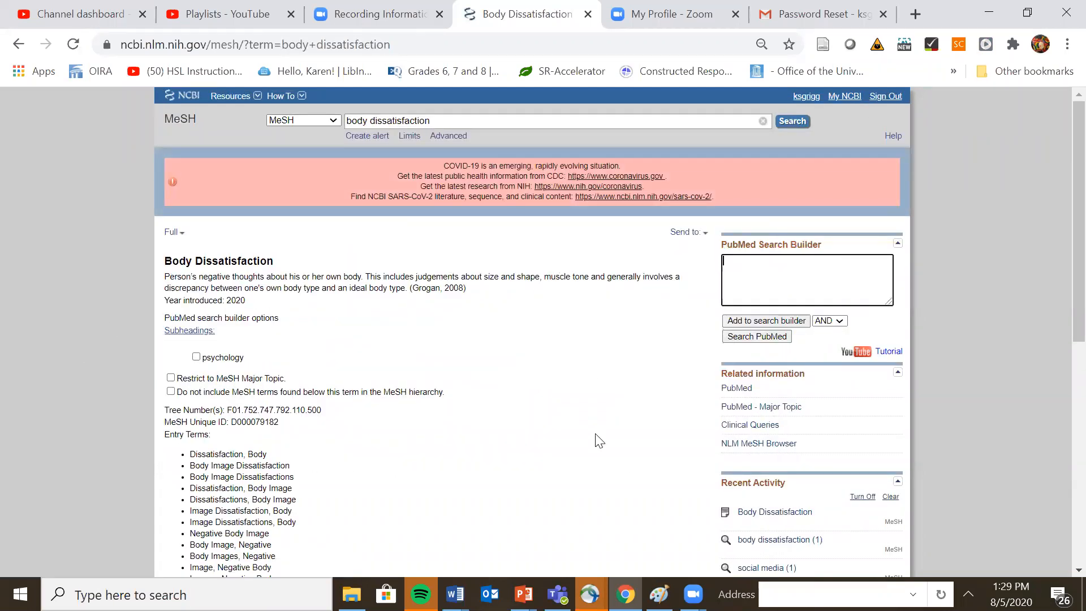
mouse_move(602, 437)
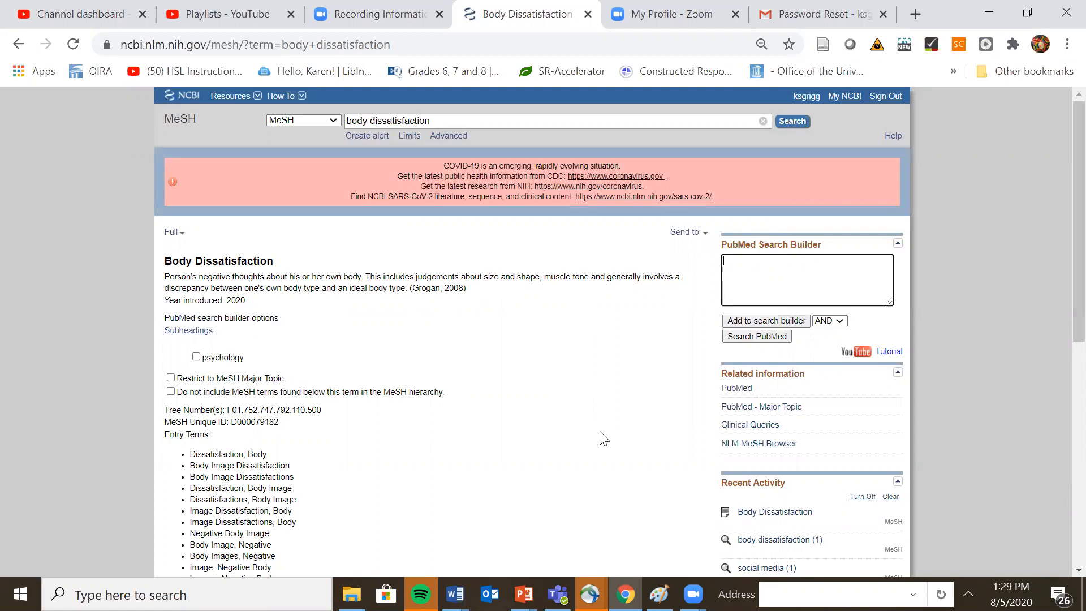
mouse_move(698, 315)
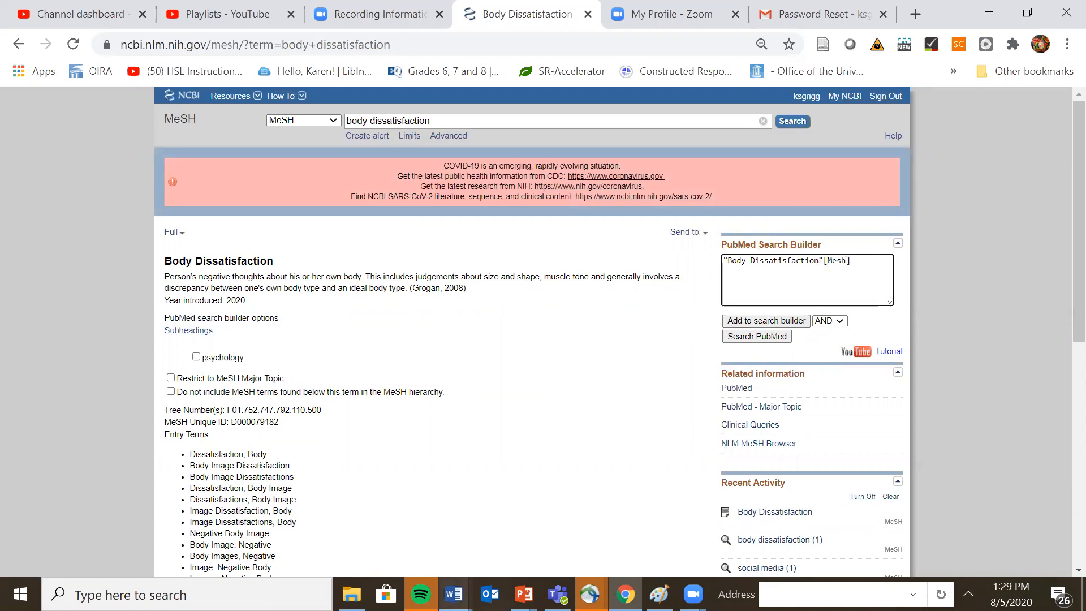
mouse_move(454, 594)
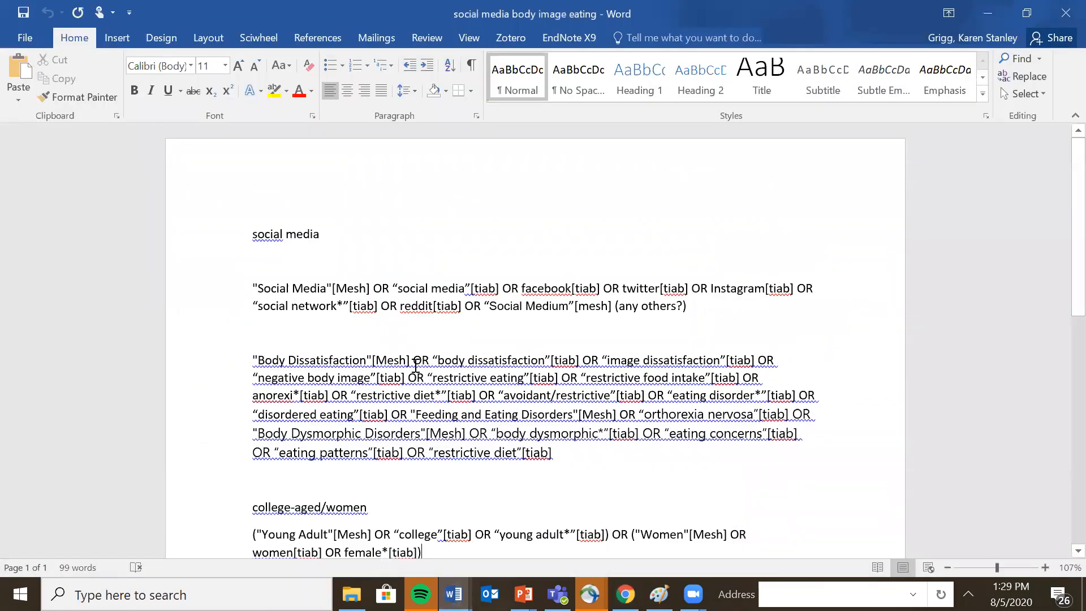
Delete '(any others?)' and the blank lines after the social media string in Word
scroll("down", 3)
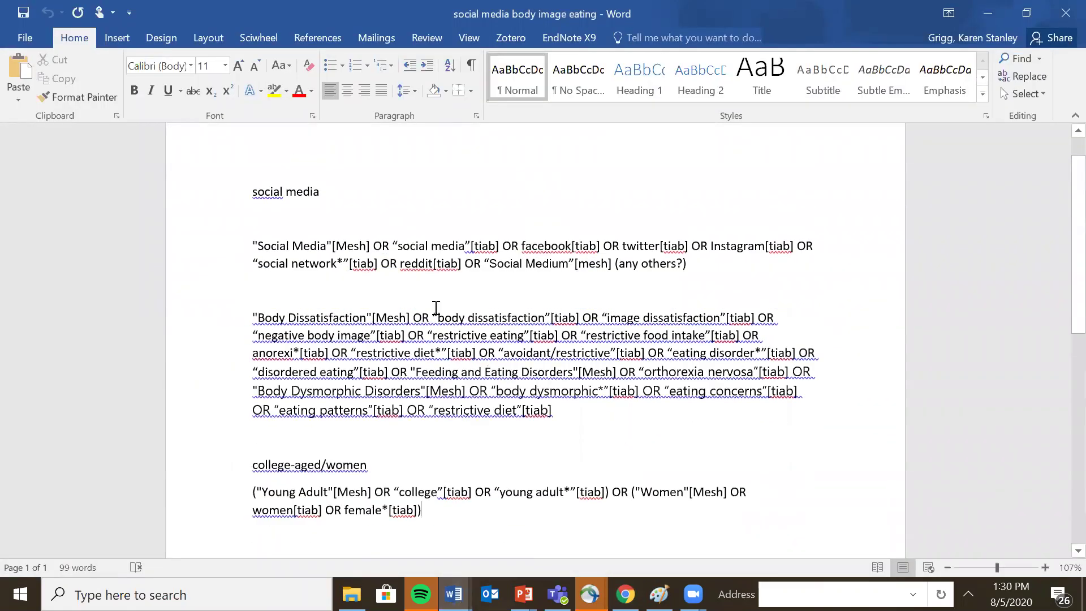
mouse_move(432, 425)
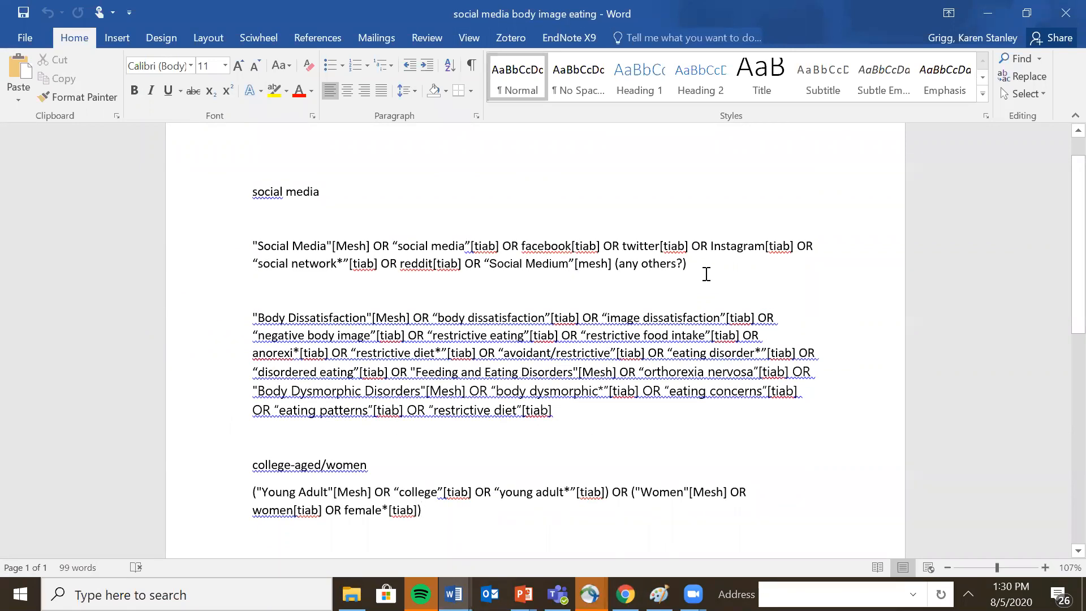
left_click(685, 265)
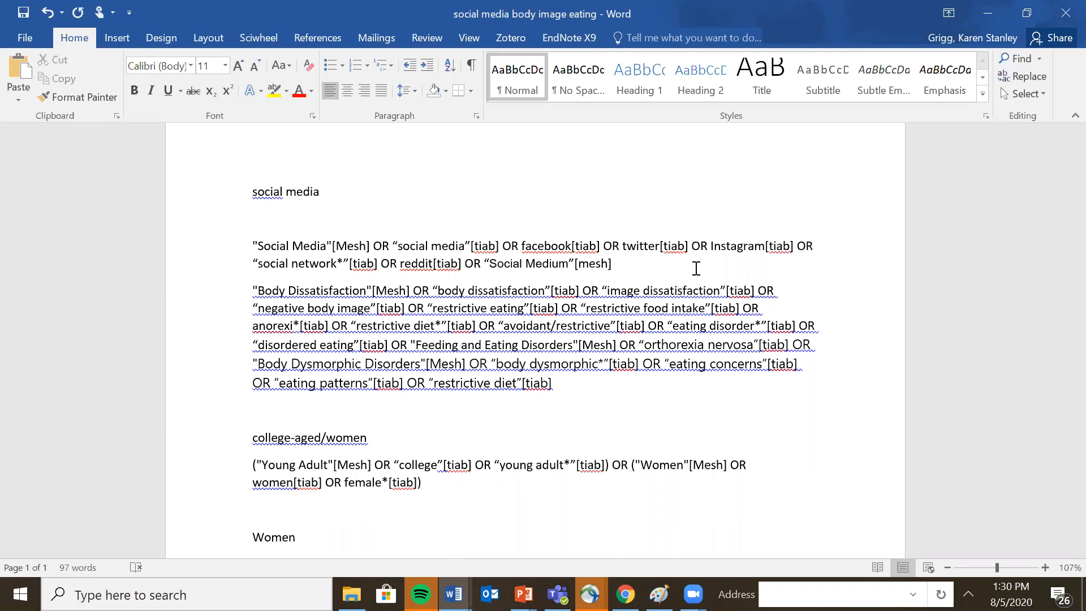
left_click(616, 262)
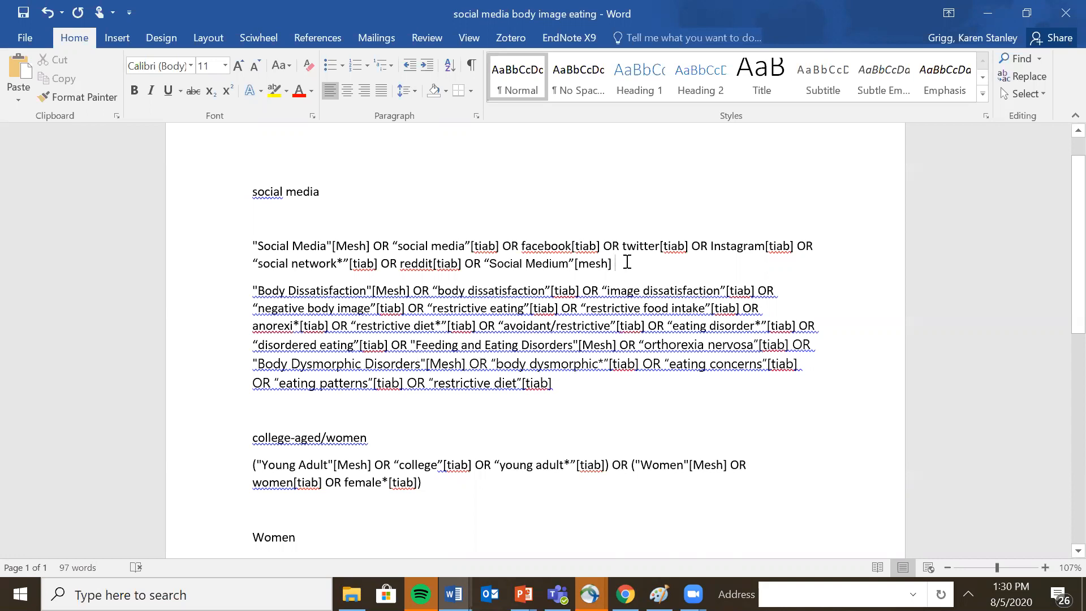
mouse_move(556, 327)
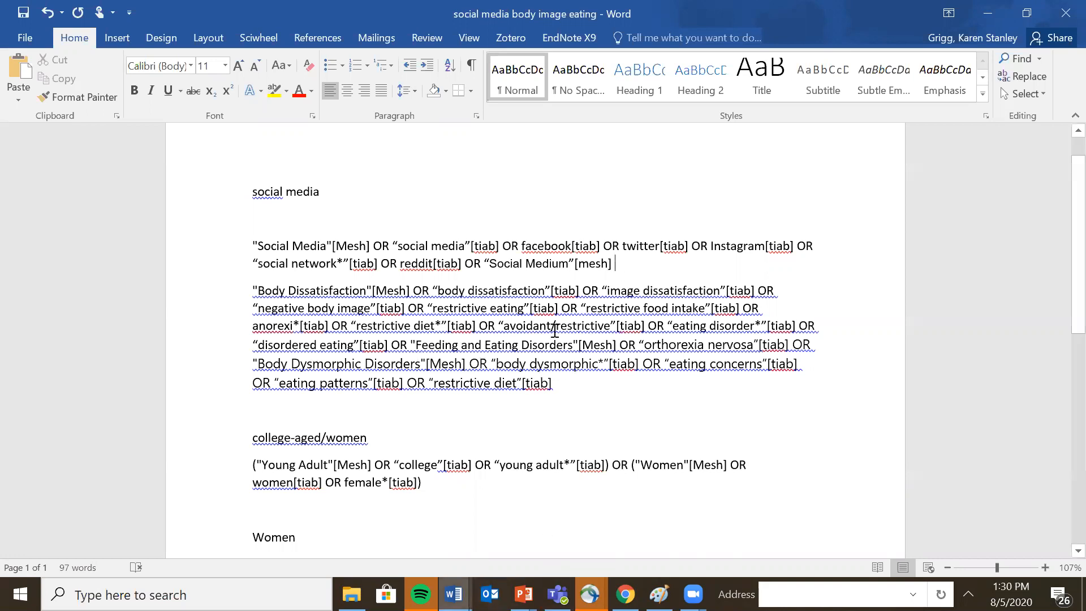
mouse_move(638, 267)
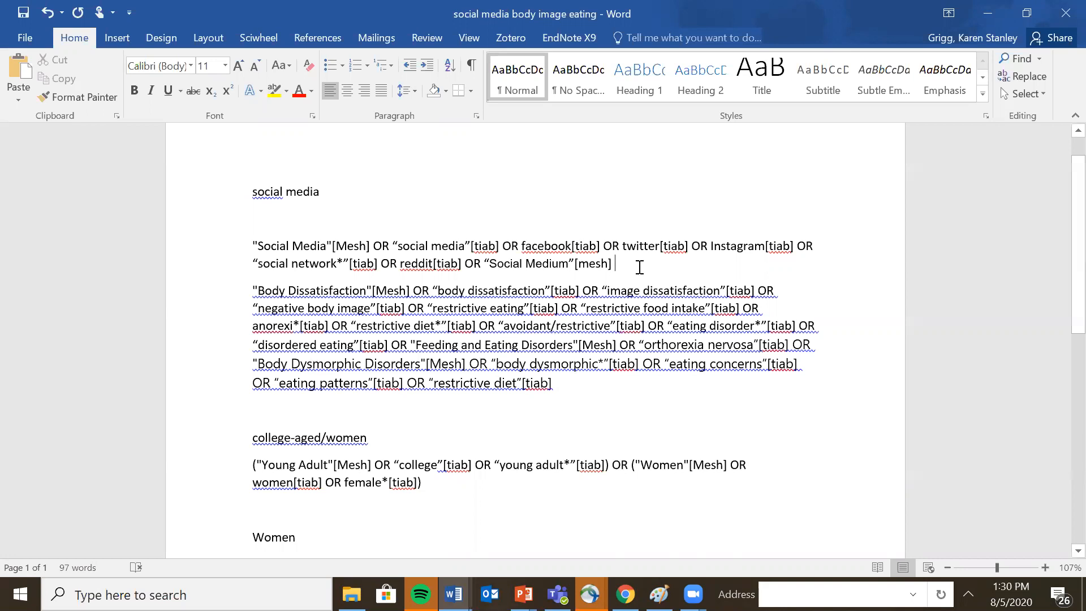
Copy the whole social media string from Word and switch the NCBI search target to PubMed
left_click_drag(252, 245, 612, 263)
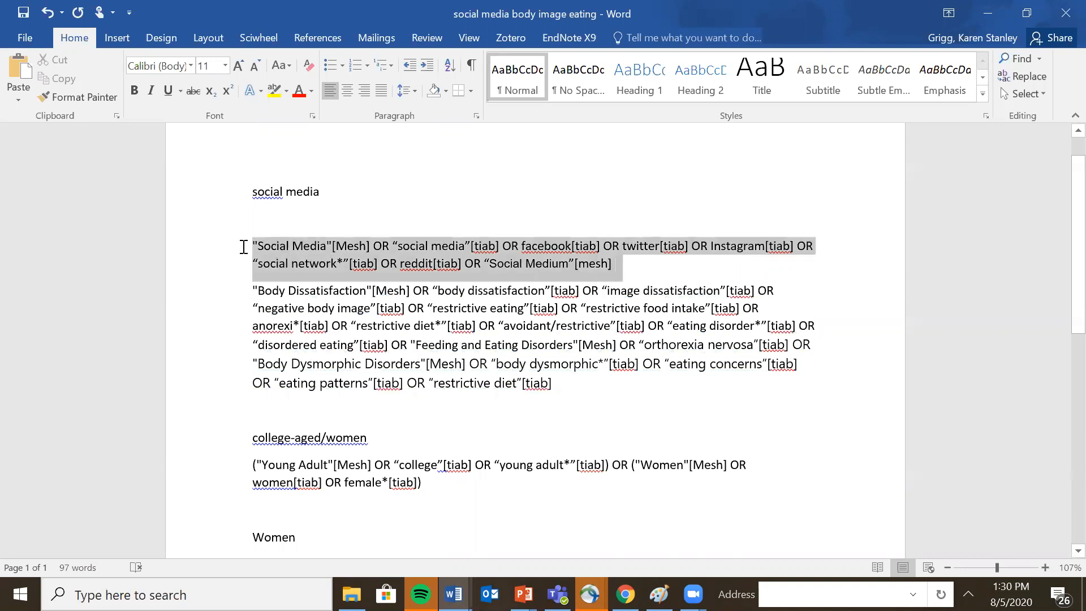
left_click_drag(253, 245, 551, 382)
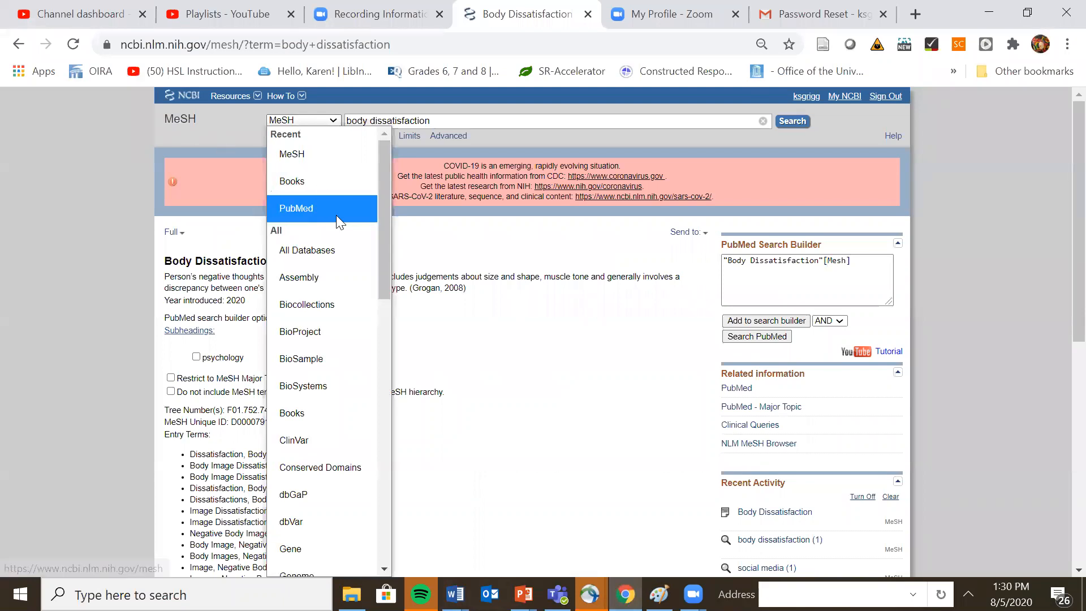
left_click(296, 208)
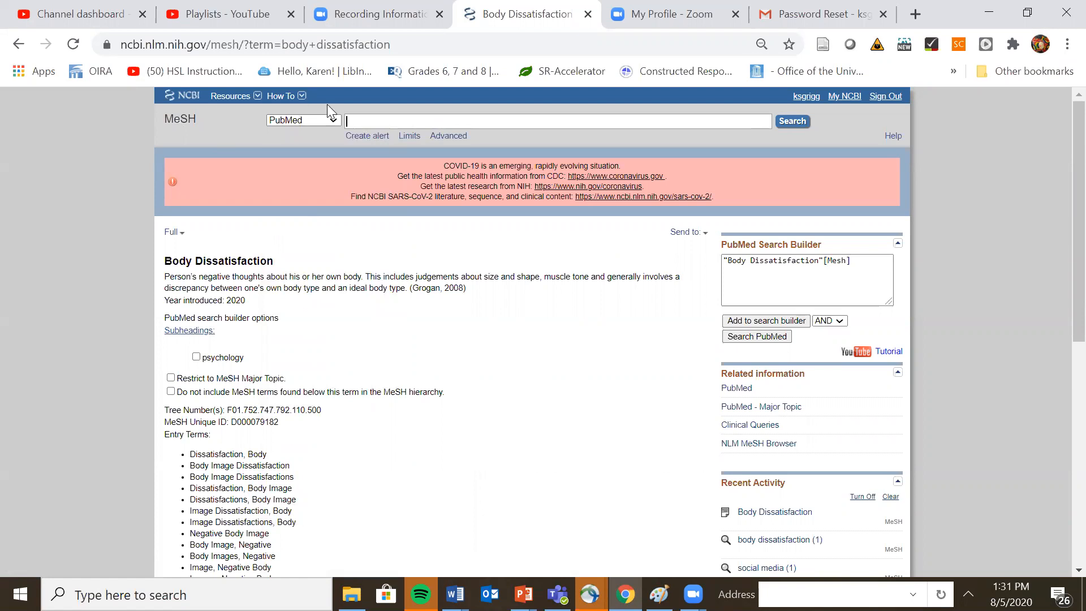
mouse_move(672, 546)
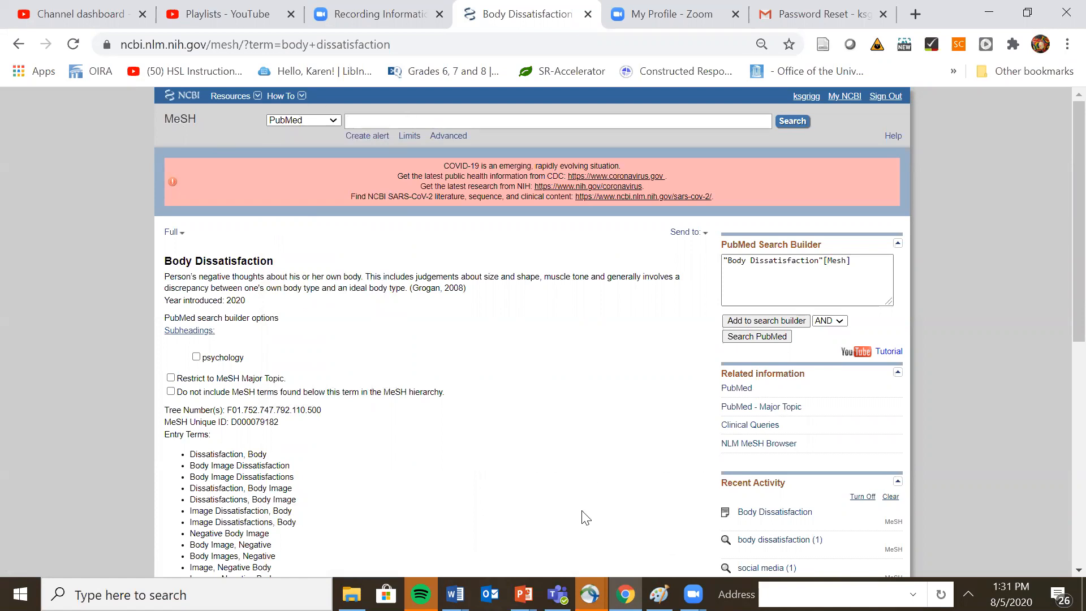
Run the social media concept string in PubMed, returning about 32,719 results
type("tter[tiab] OR Instagram[tiab] OR \"social network*\"[tiab] OR reddit[tiab] OR \"Social Medium\"[mesh]")
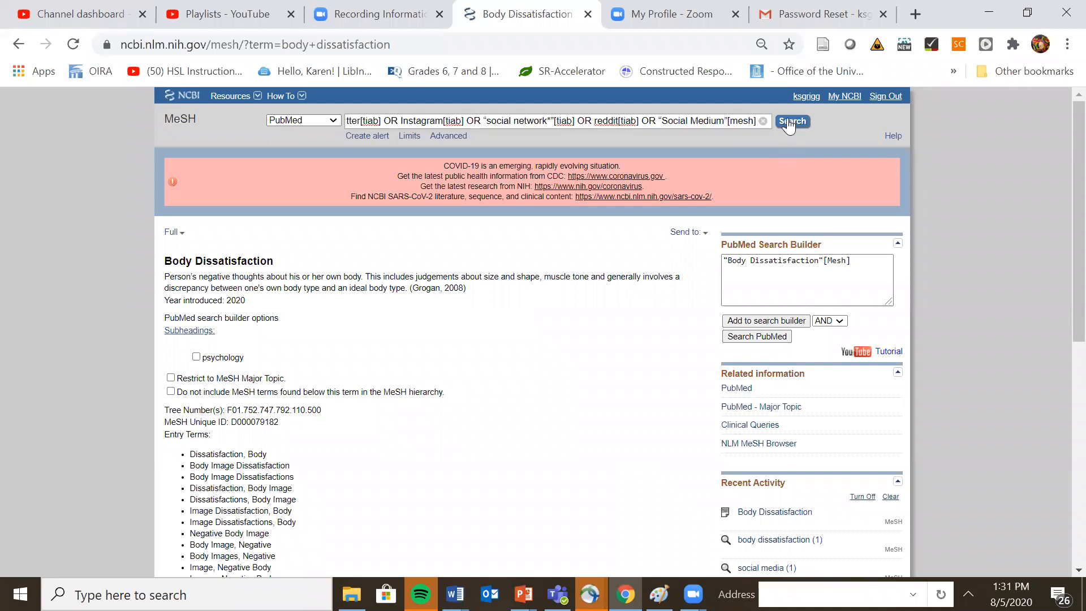
left_click(791, 121)
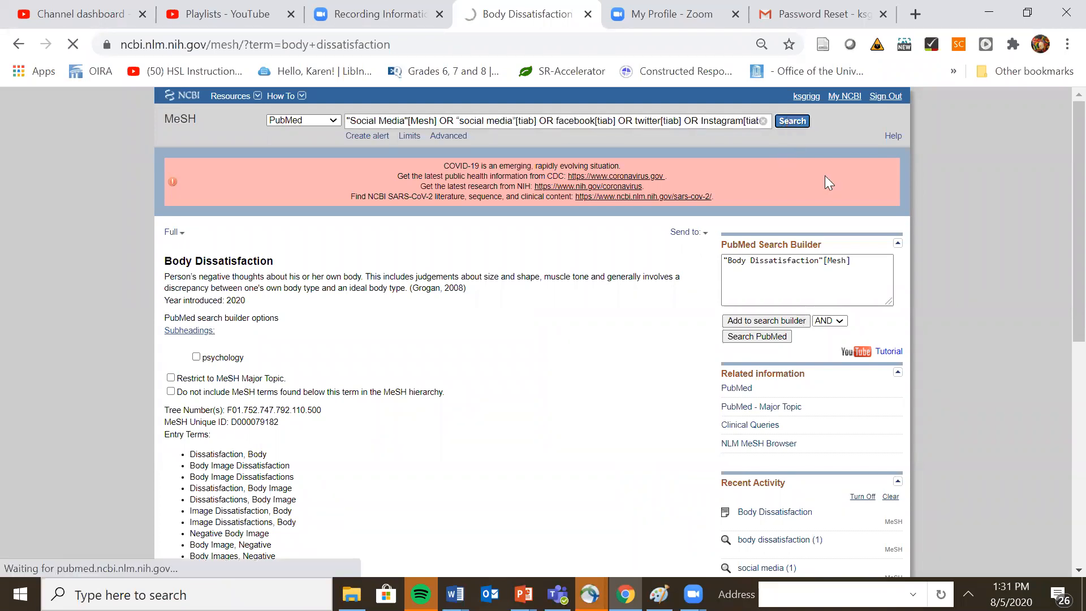
left_click(792, 120)
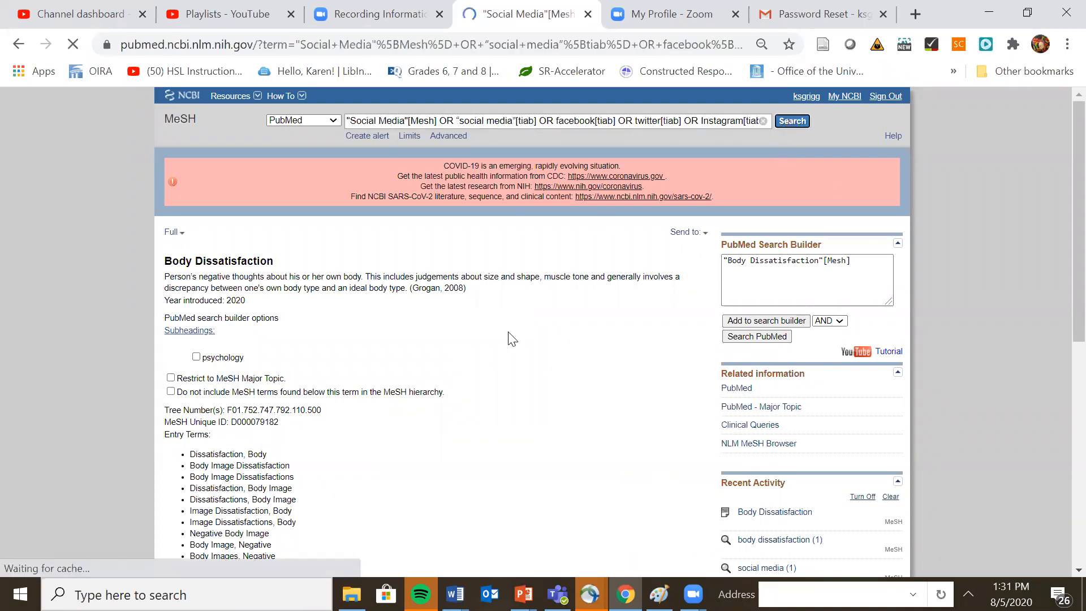
left_click(791, 119)
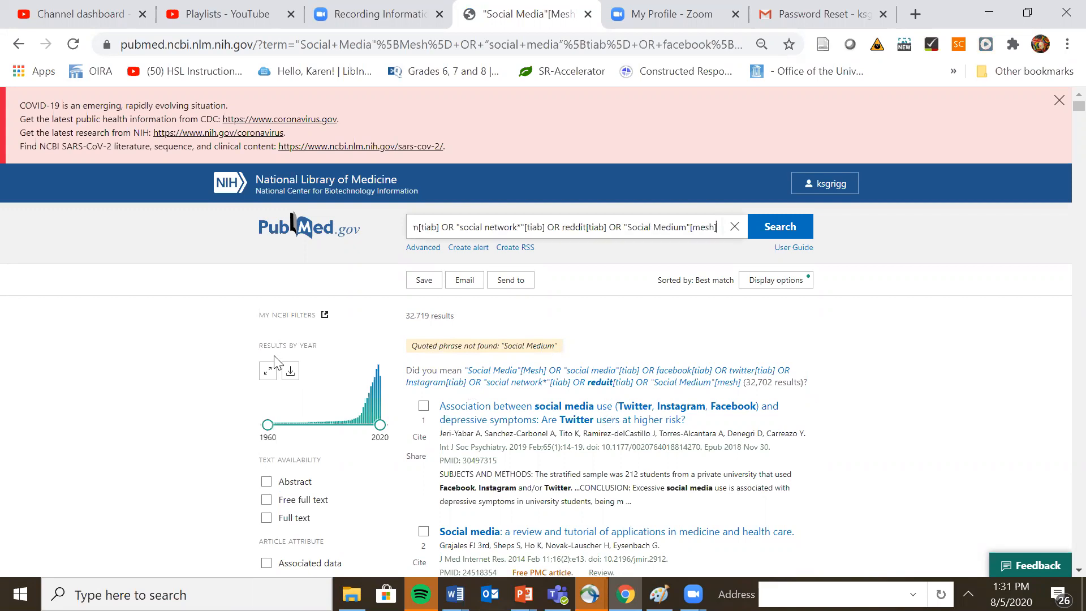
mouse_move(622, 429)
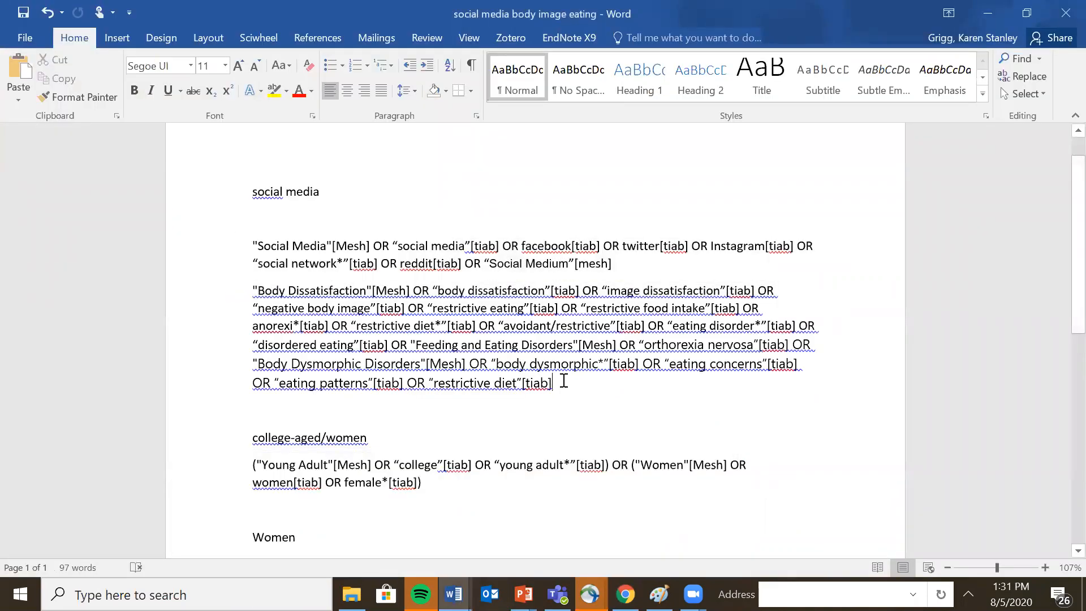
Copy the body dissatisfaction string from Word and run it in PubMed
left_click_drag(252, 290, 552, 384)
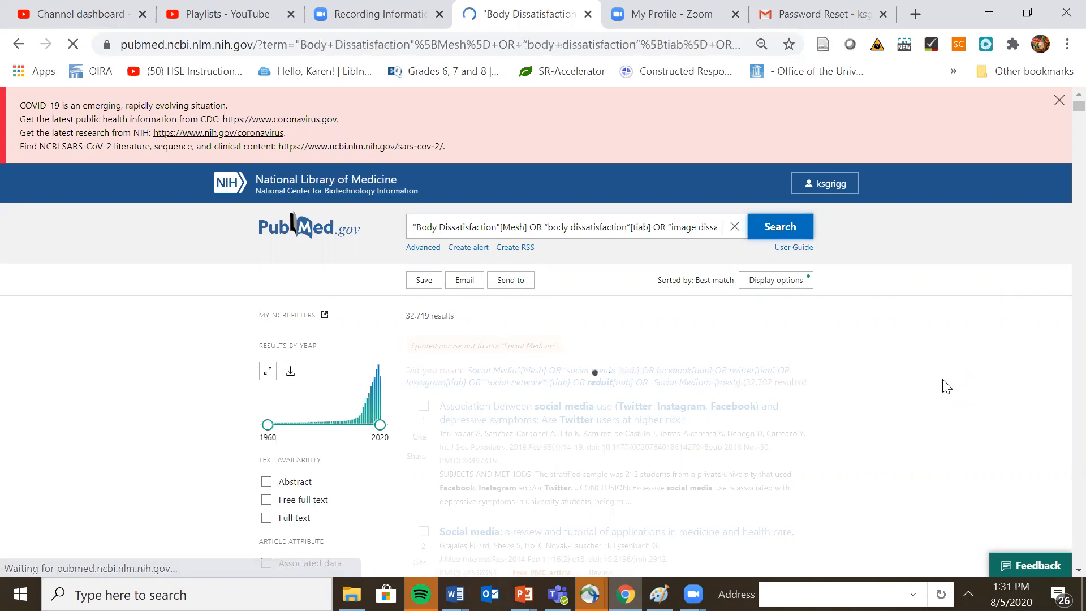
left_click(779, 225)
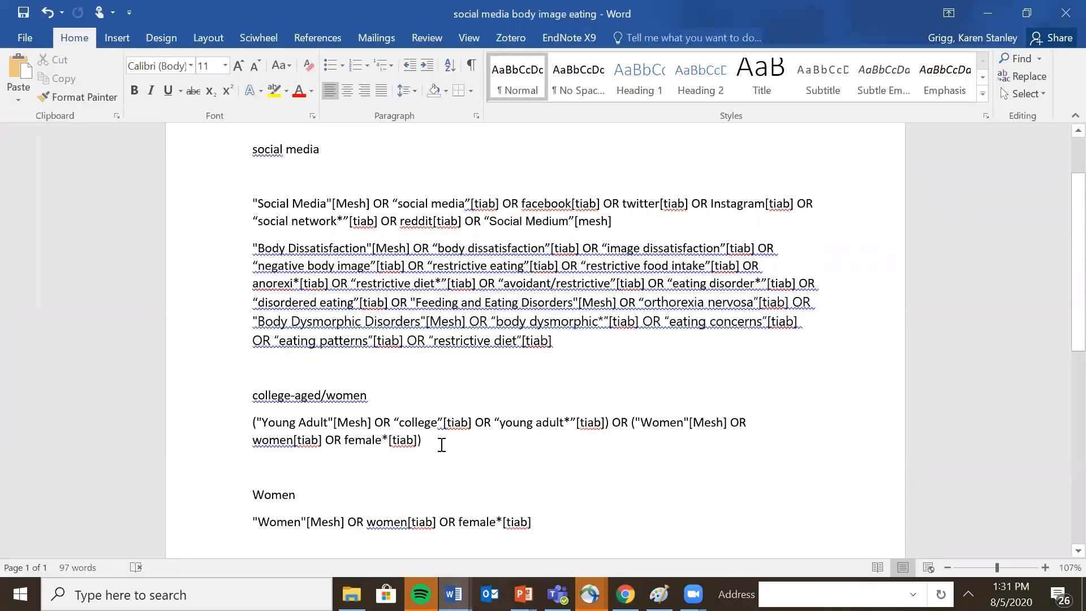
mouse_move(466, 436)
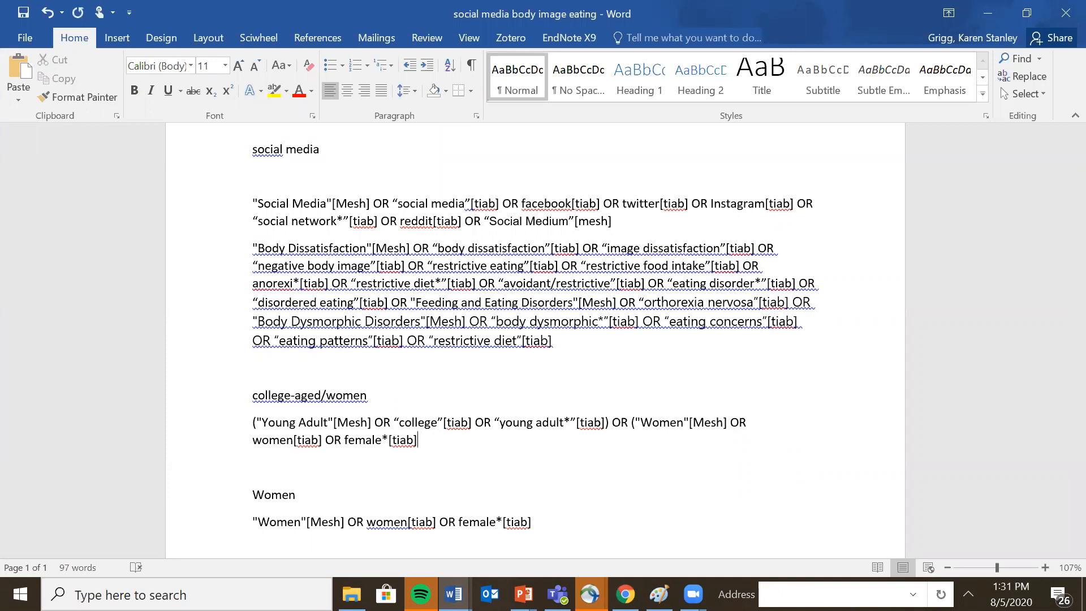
Fix the closing parenthesis on the college-aged/women string and run it in PubMed (2,623,236 results)
type(")")
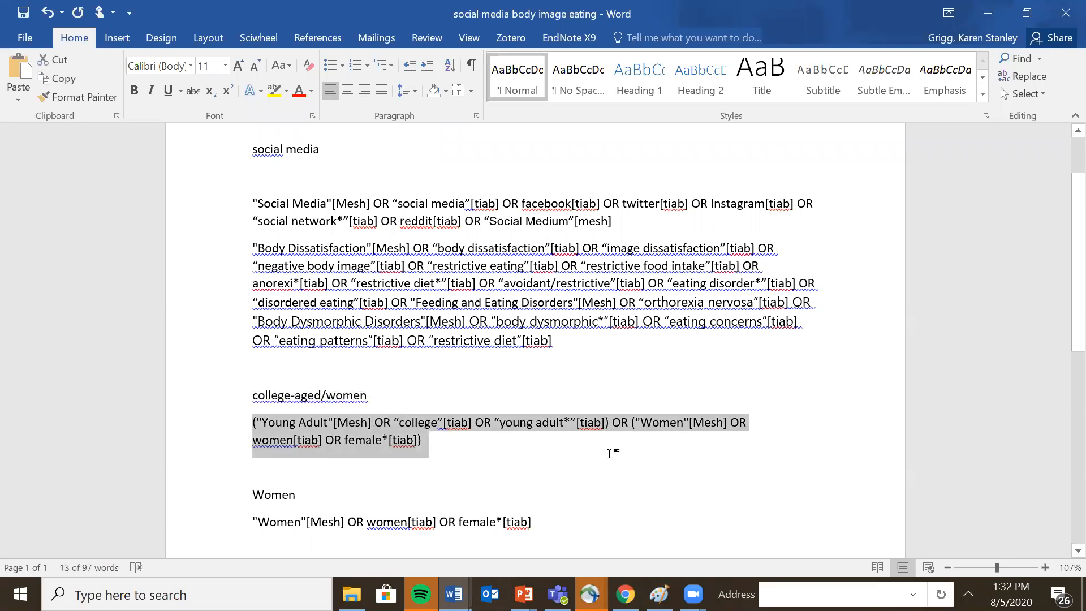
mouse_move(692, 308)
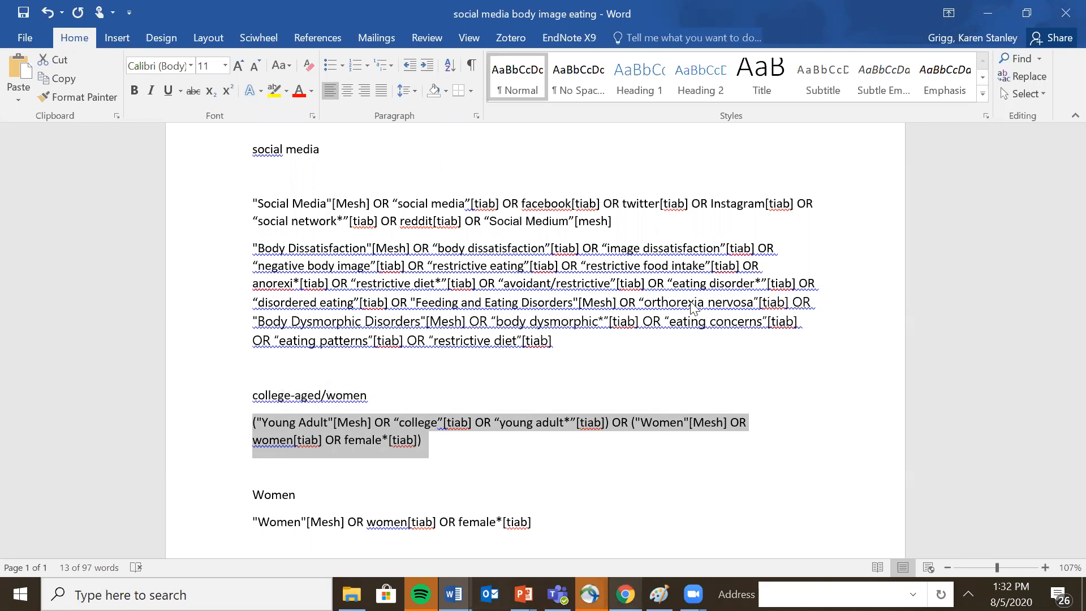
mouse_move(655, 364)
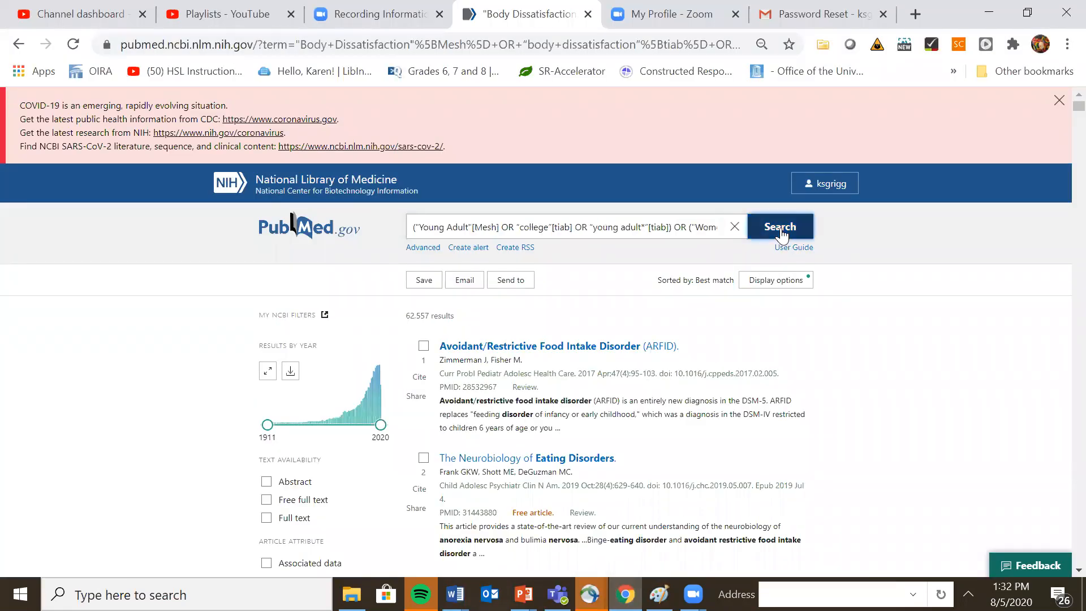
left_click(780, 226)
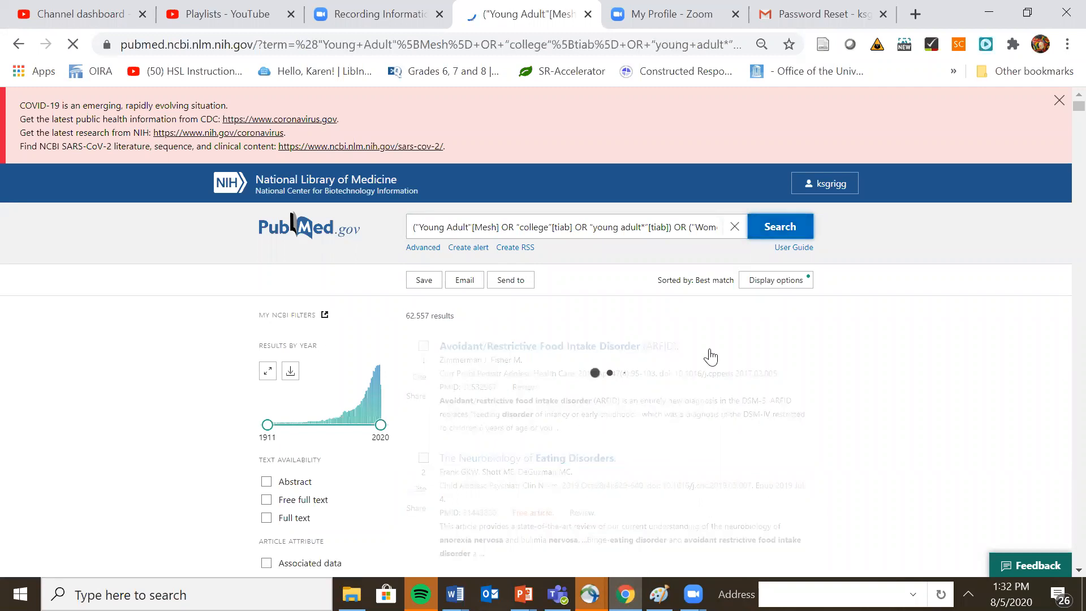
left_click(781, 225)
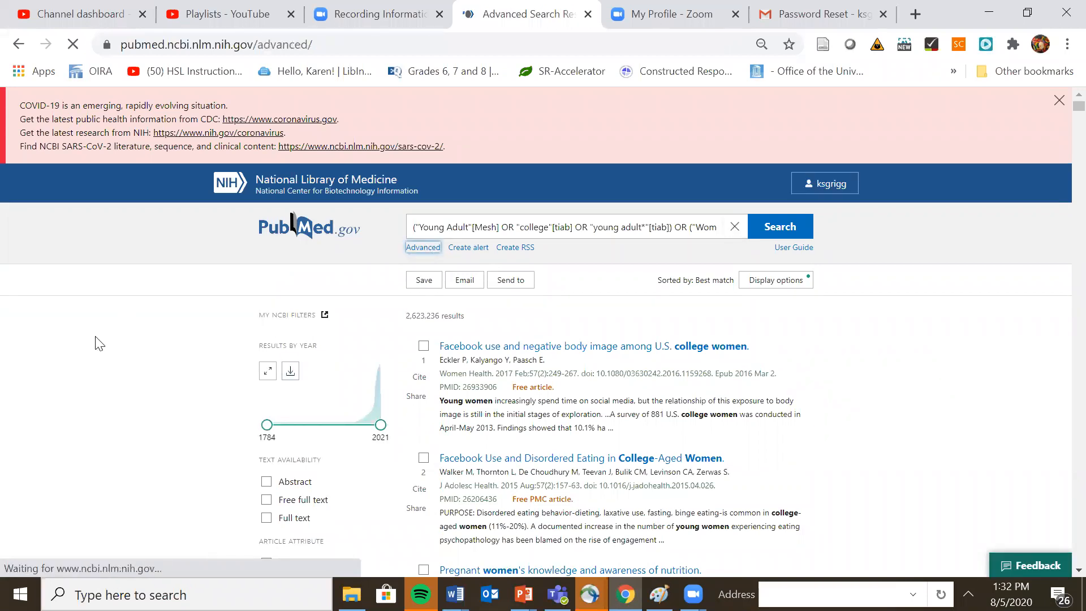
Bring up Advanced Search with the search history of the three concept searches
left_click(423, 246)
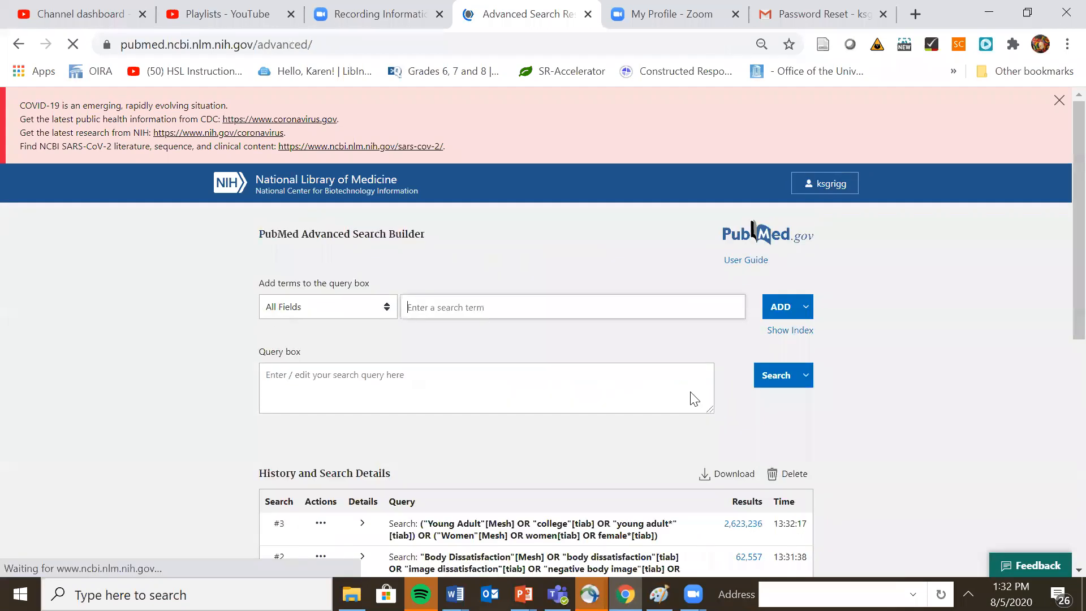
scroll("down", 3)
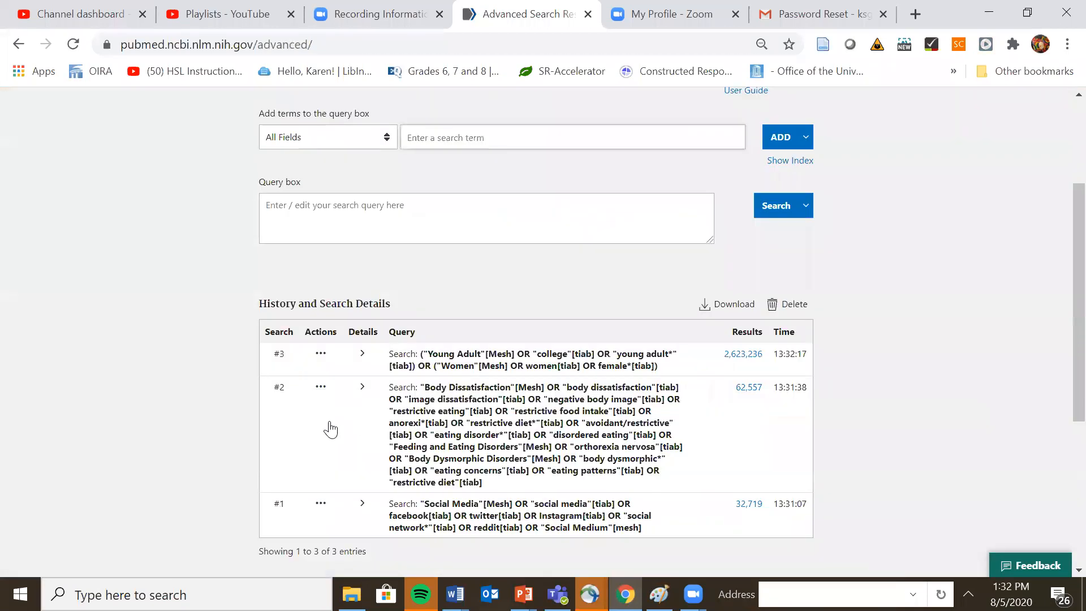
scroll("down", 3)
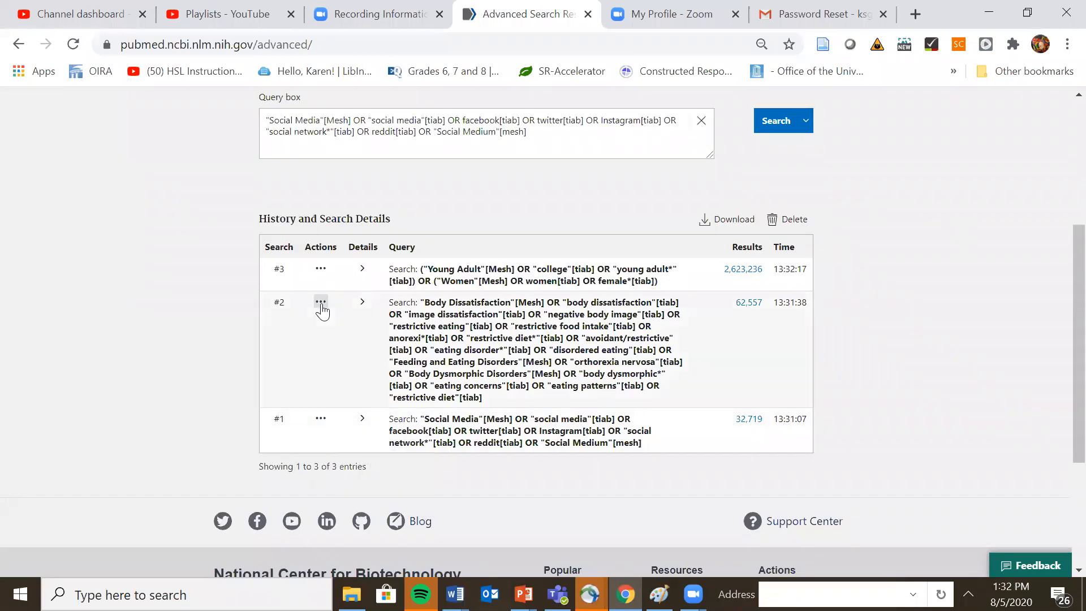
Combine searches #2 and #3 into the query with AND from the history Actions menus
left_click(320, 300)
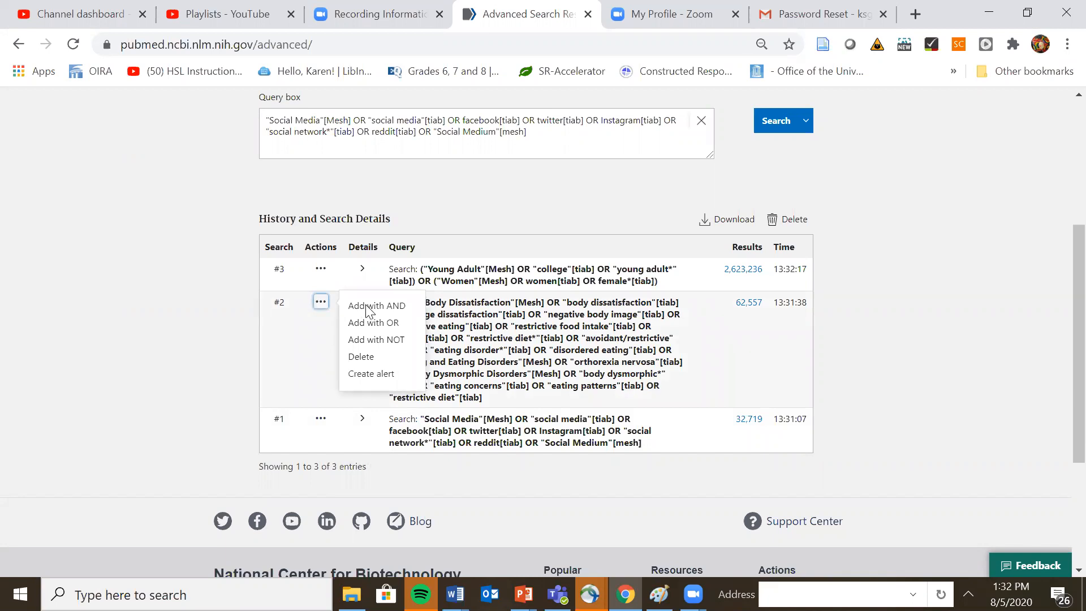
left_click(376, 305)
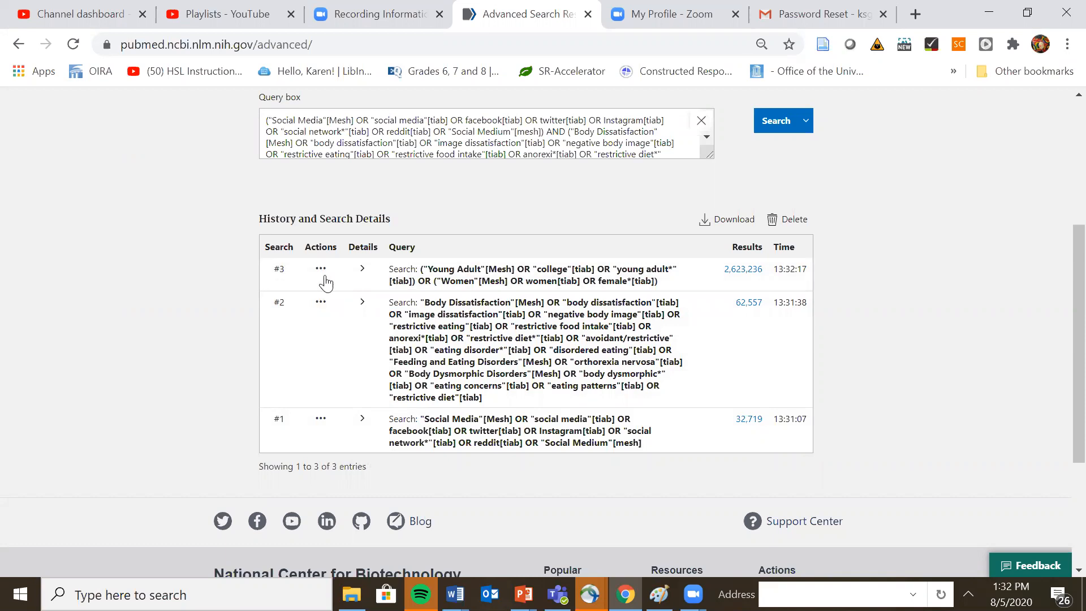
left_click(320, 268)
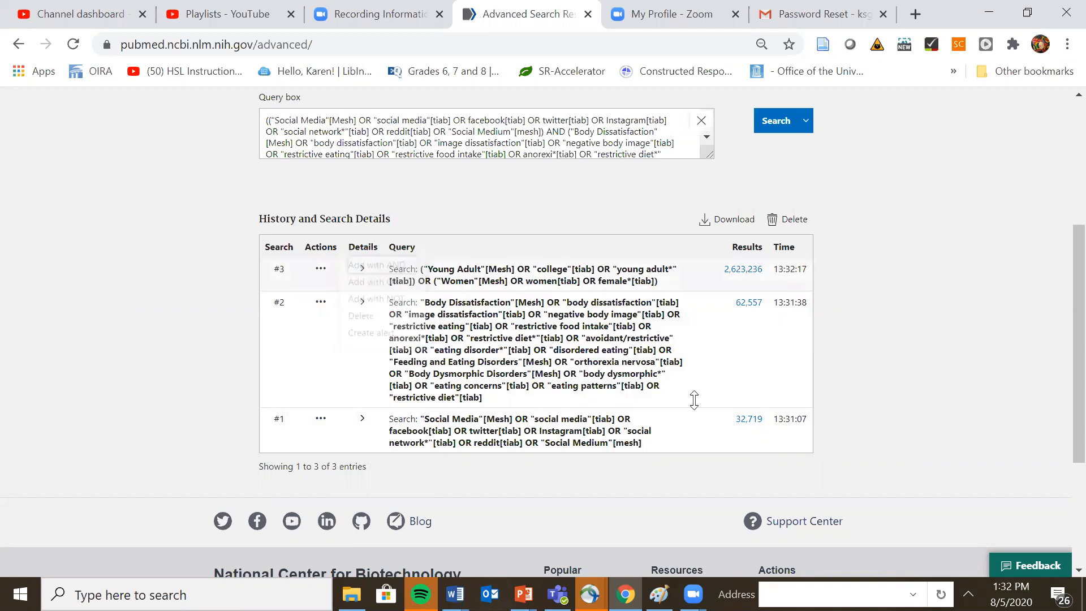
mouse_move(779, 380)
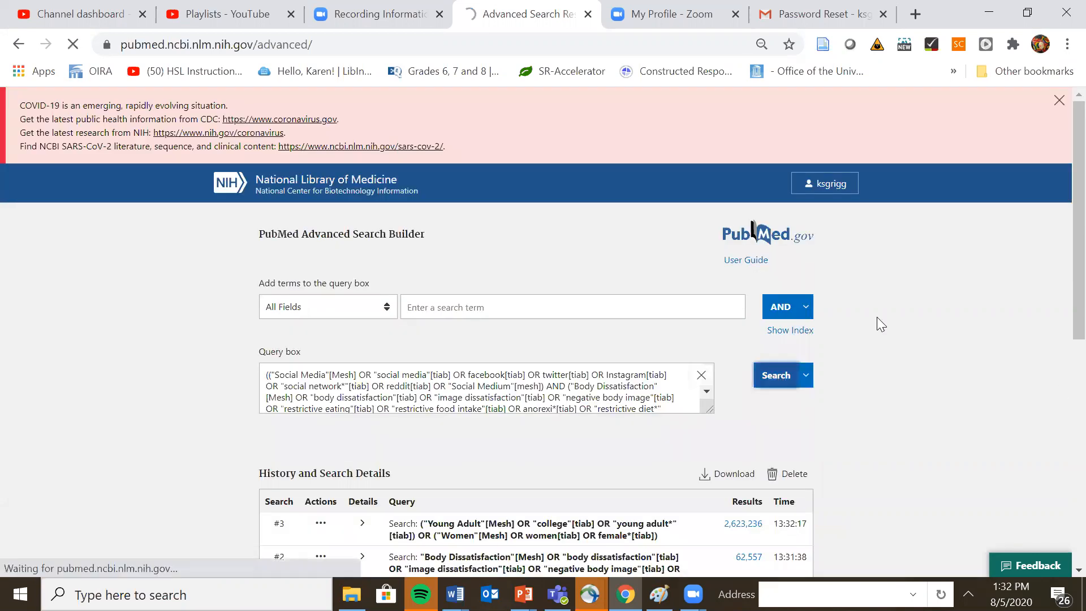
Run the combined three-concept search and review its 145 results and filter sidebar without filtering
left_click(776, 375)
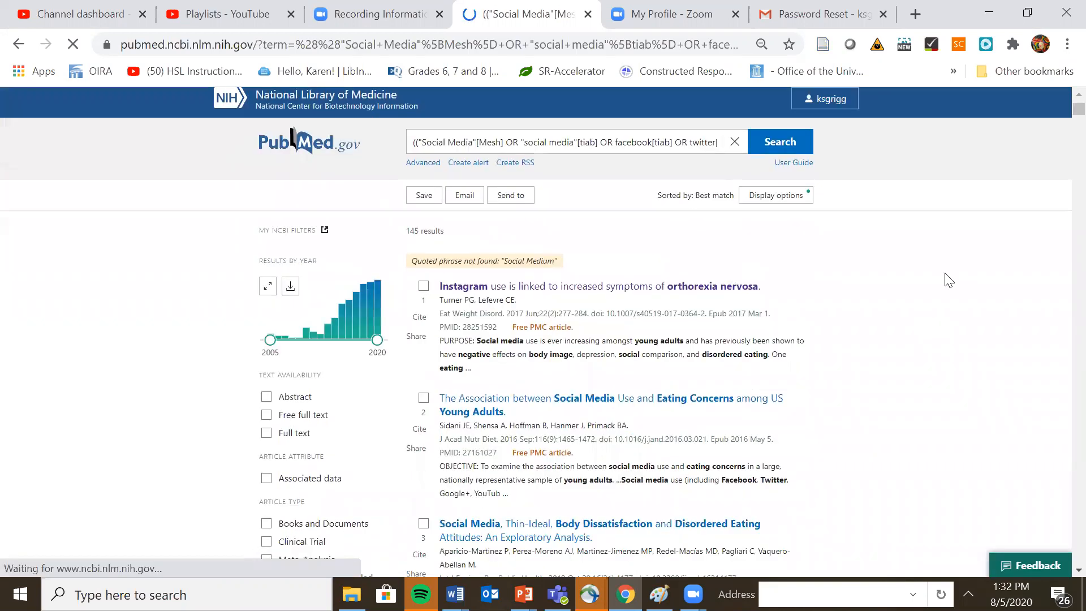
scroll("down", 3)
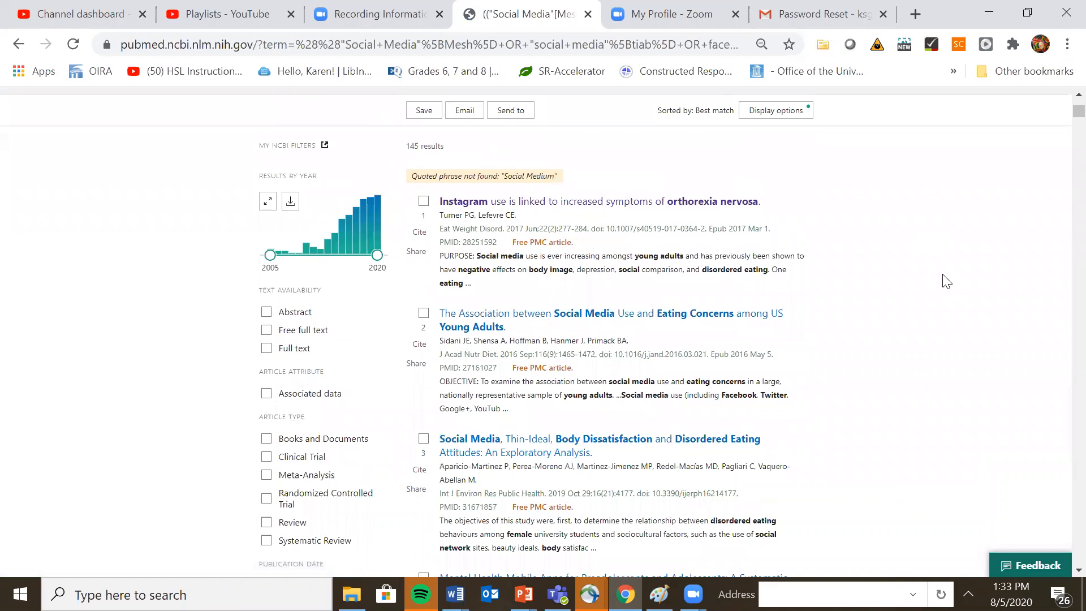
scroll("down", 3)
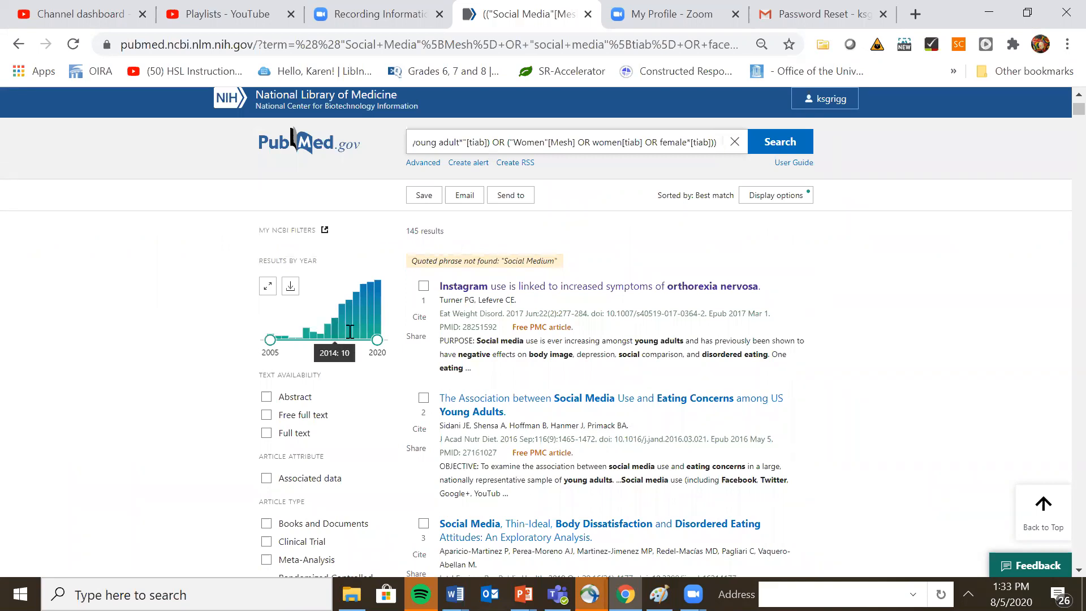
mouse_move(350, 330)
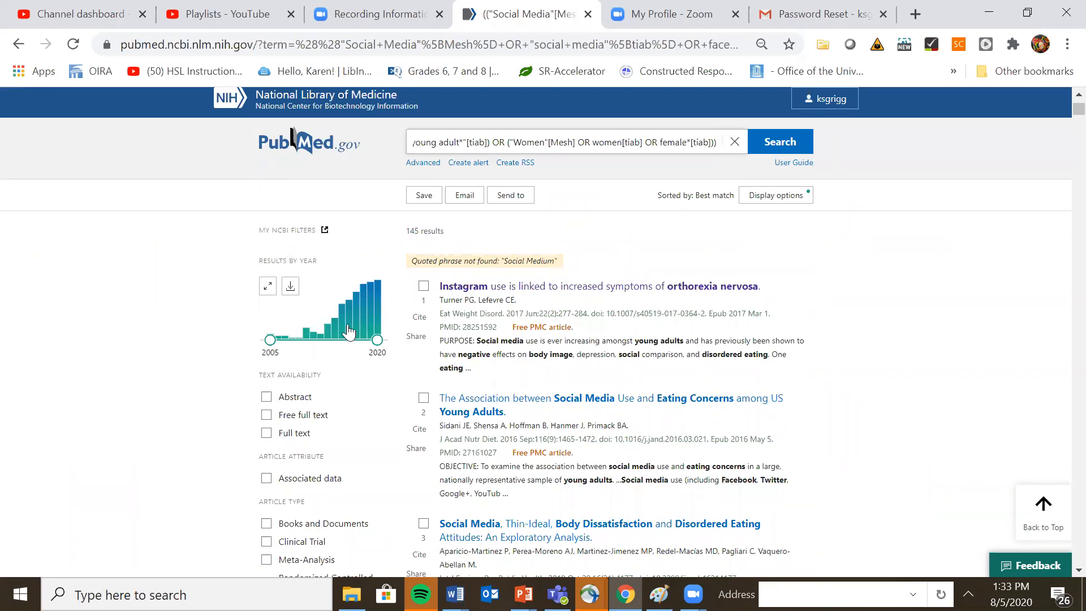
mouse_move(343, 330)
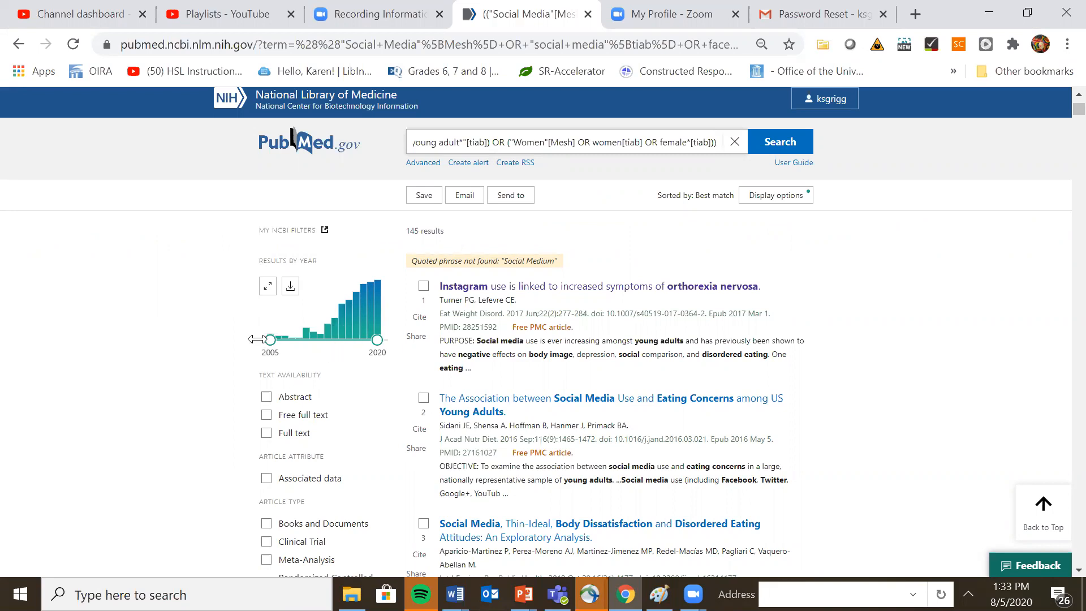
scroll("down", 3)
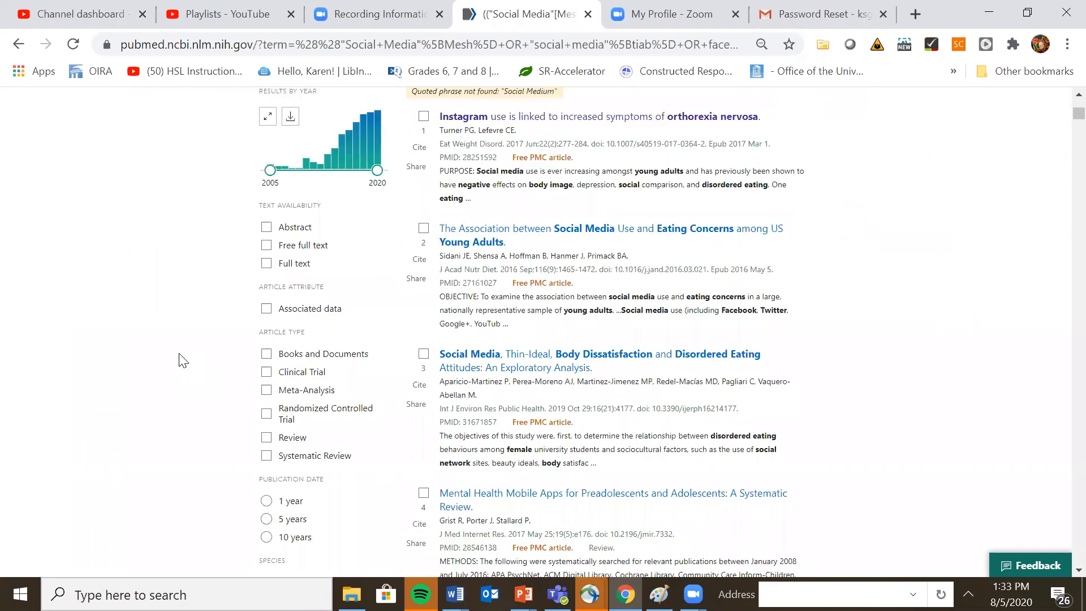
scroll("down", 3)
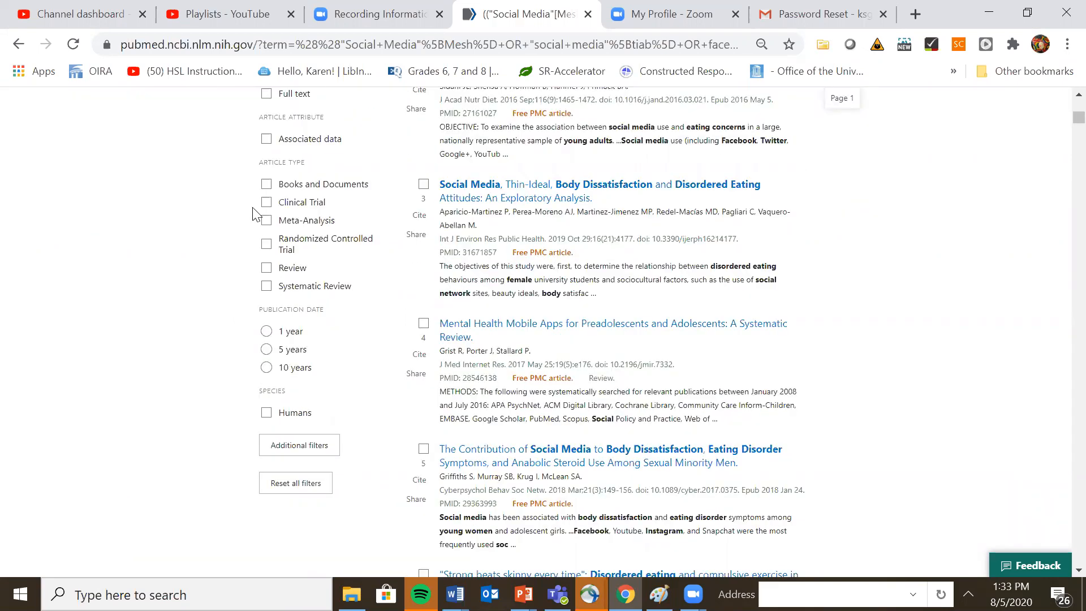
mouse_move(242, 275)
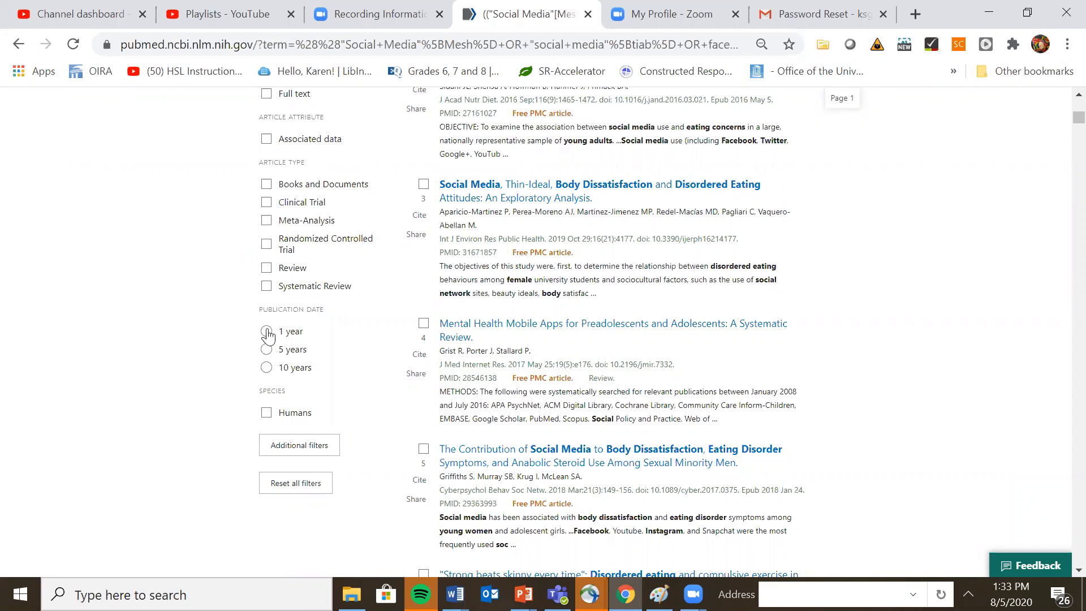
mouse_move(267, 367)
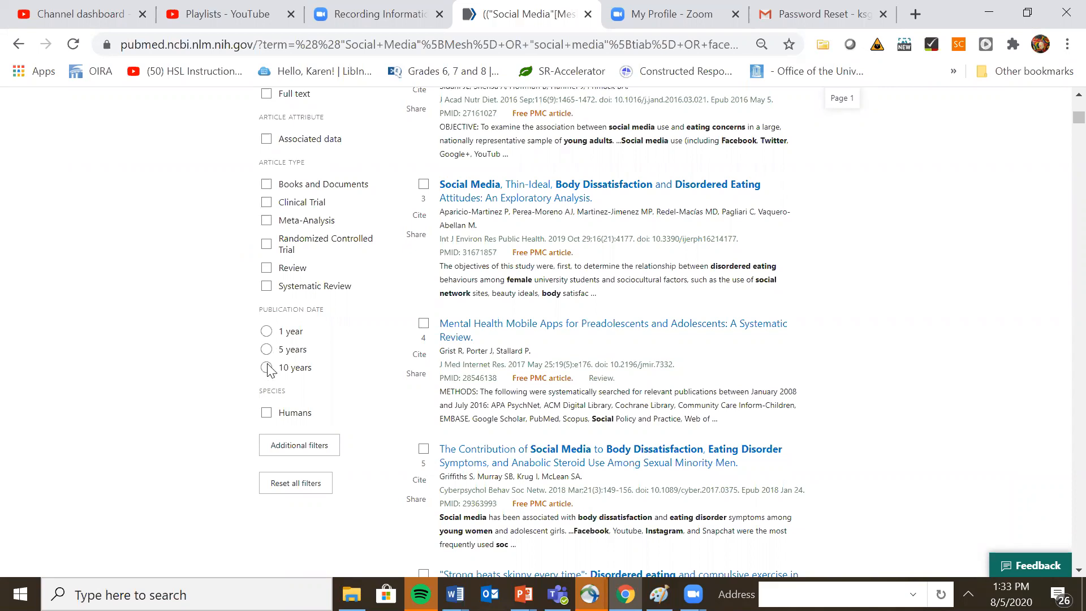
scroll("down", 3)
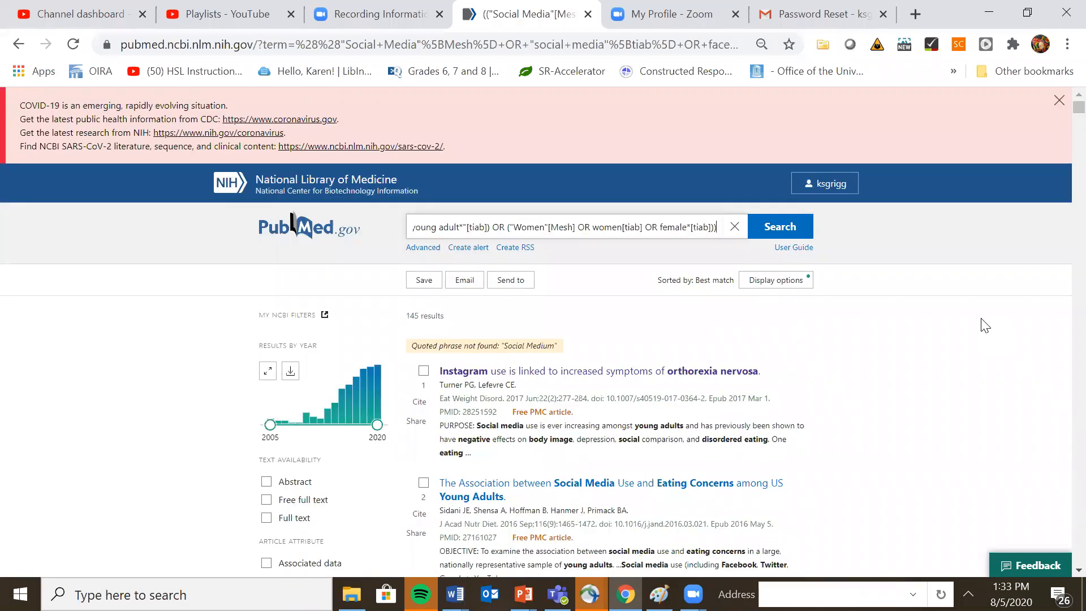
scroll("down", 3)
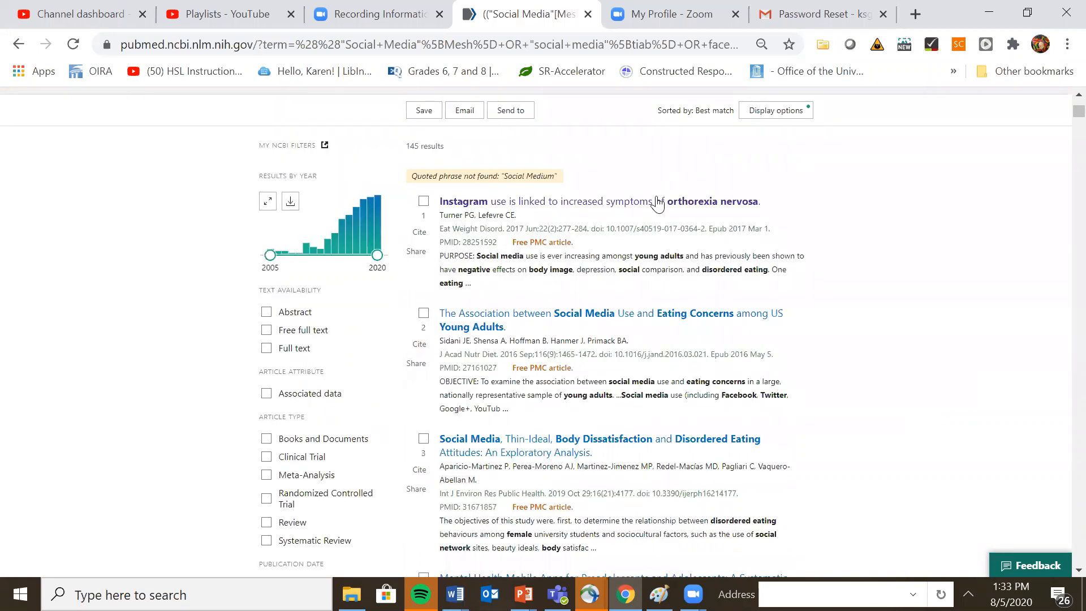
left_click(656, 201)
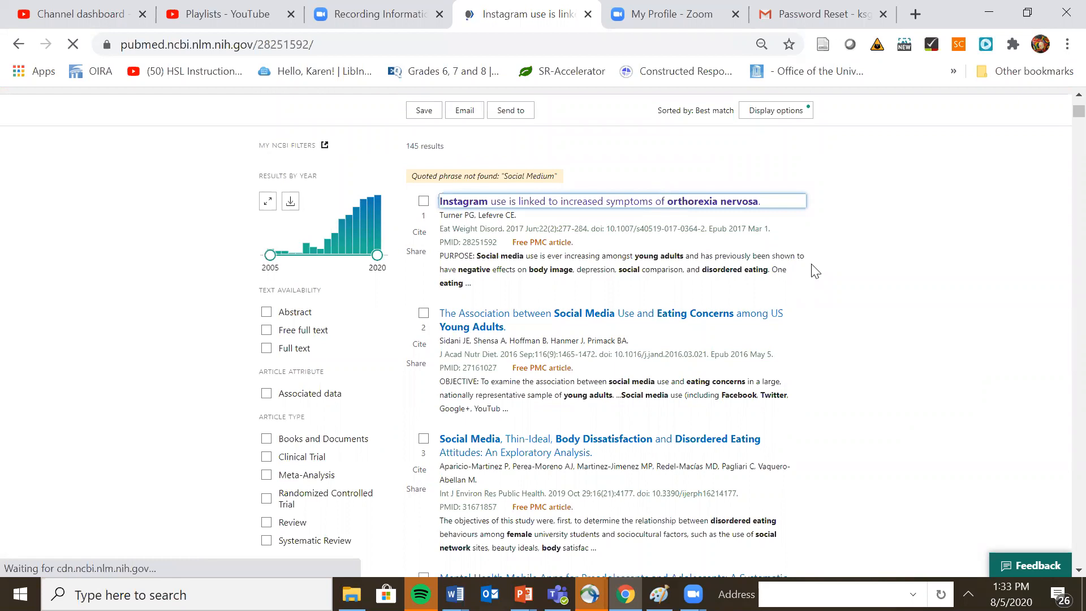
left_click(597, 202)
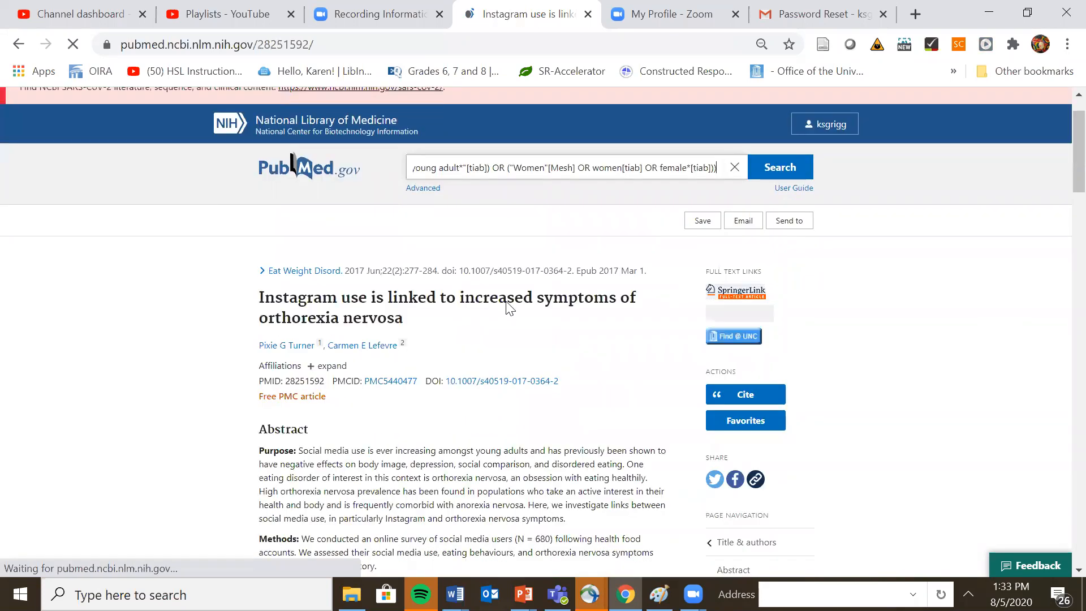
scroll("down", 3)
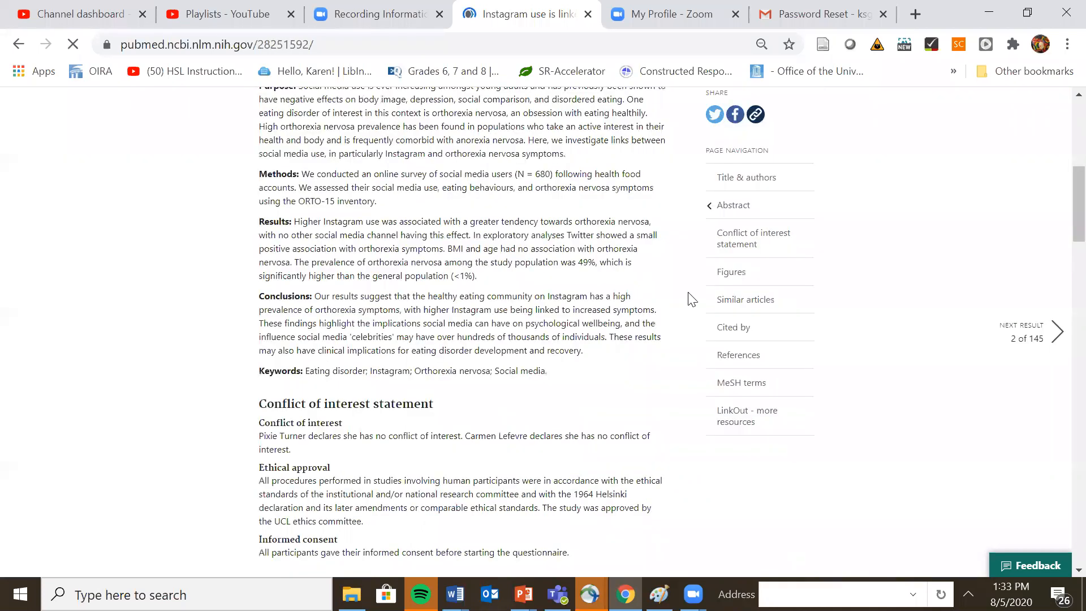
scroll("down", 3)
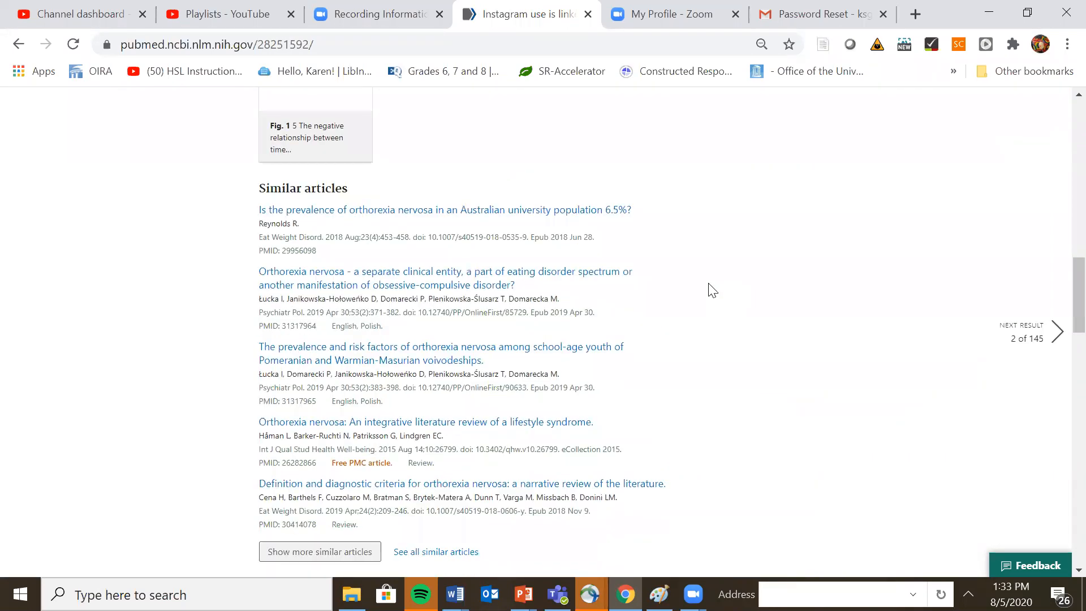
mouse_move(715, 280)
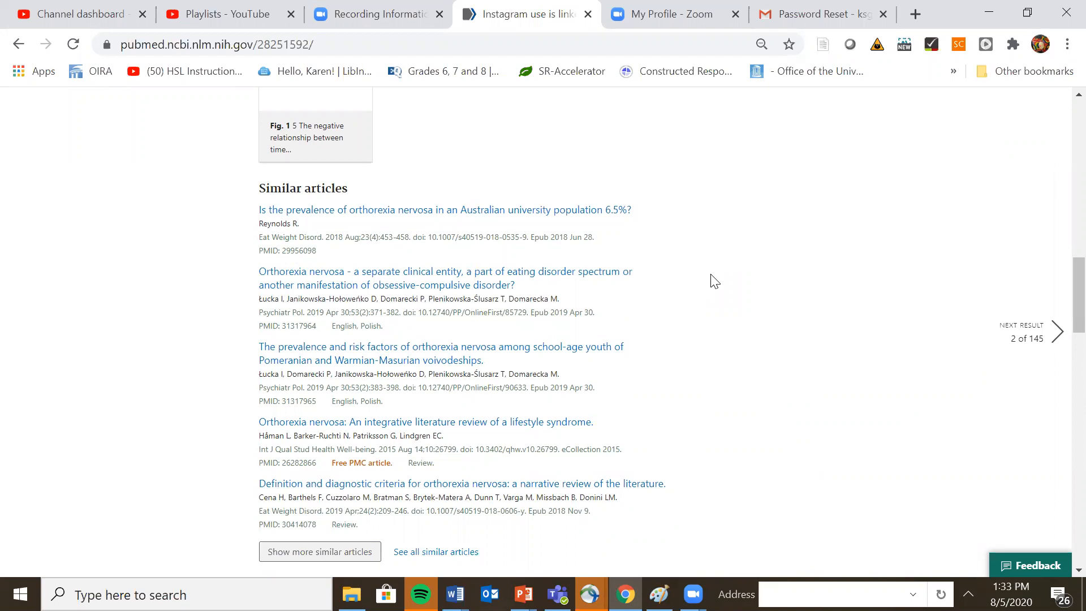
scroll("down", 3)
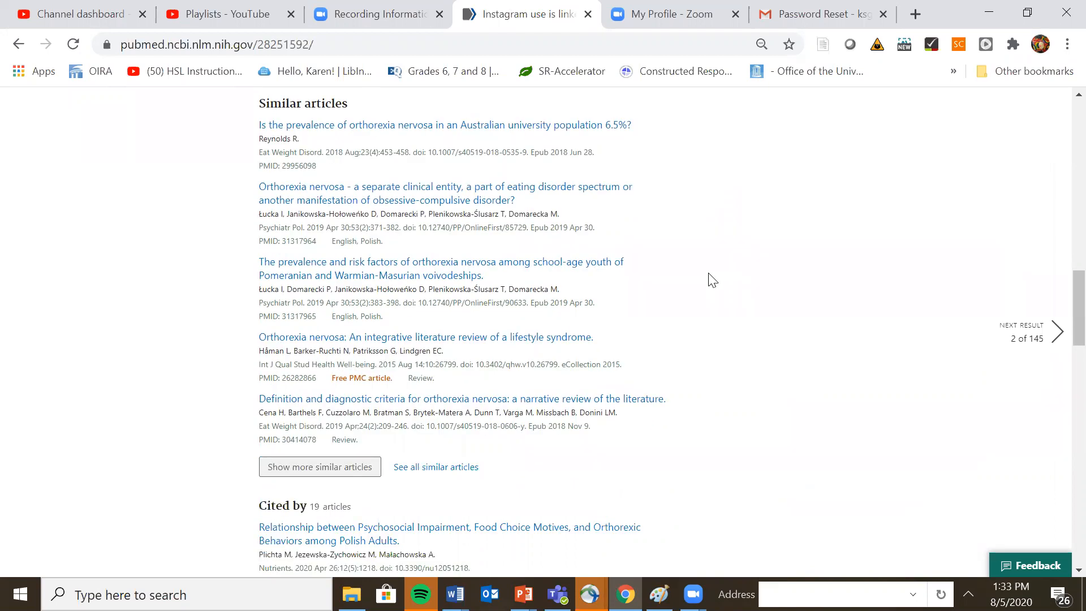
scroll("down", 3)
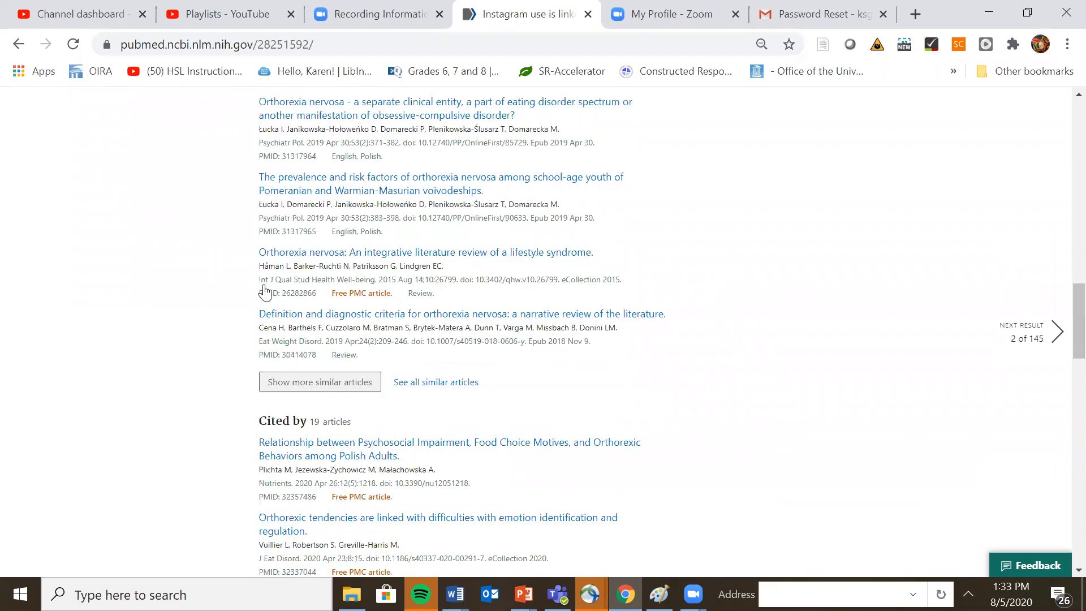
scroll("down", 3)
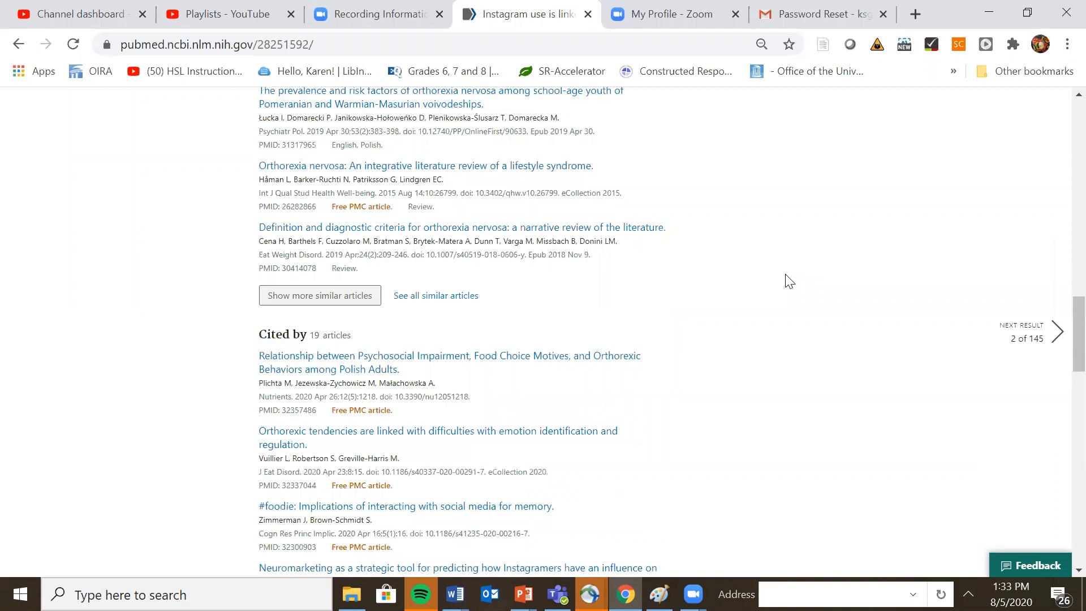
scroll("down", 3)
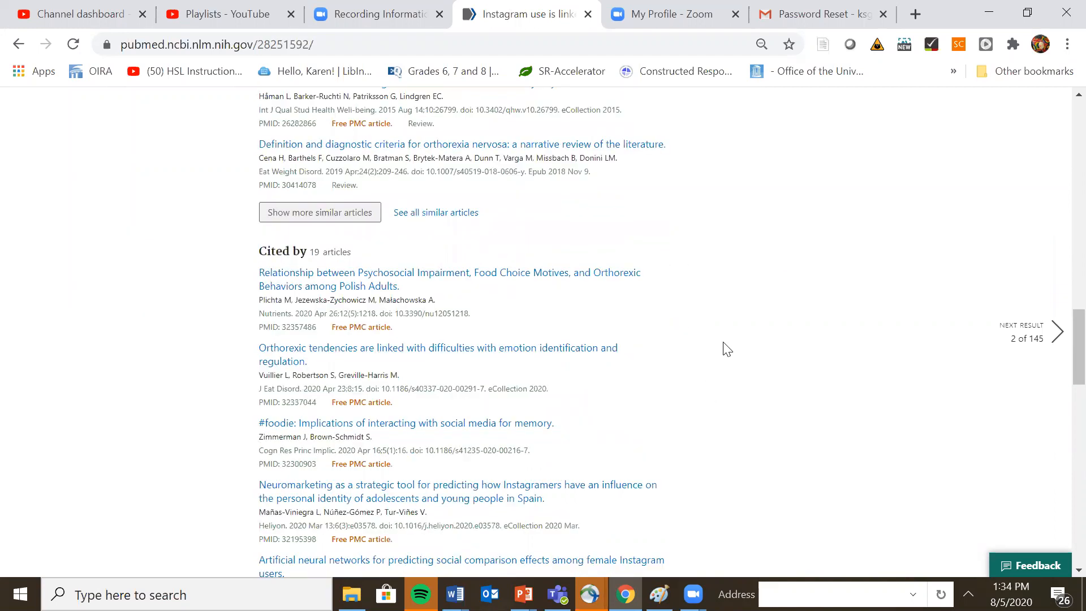
scroll("down", 3)
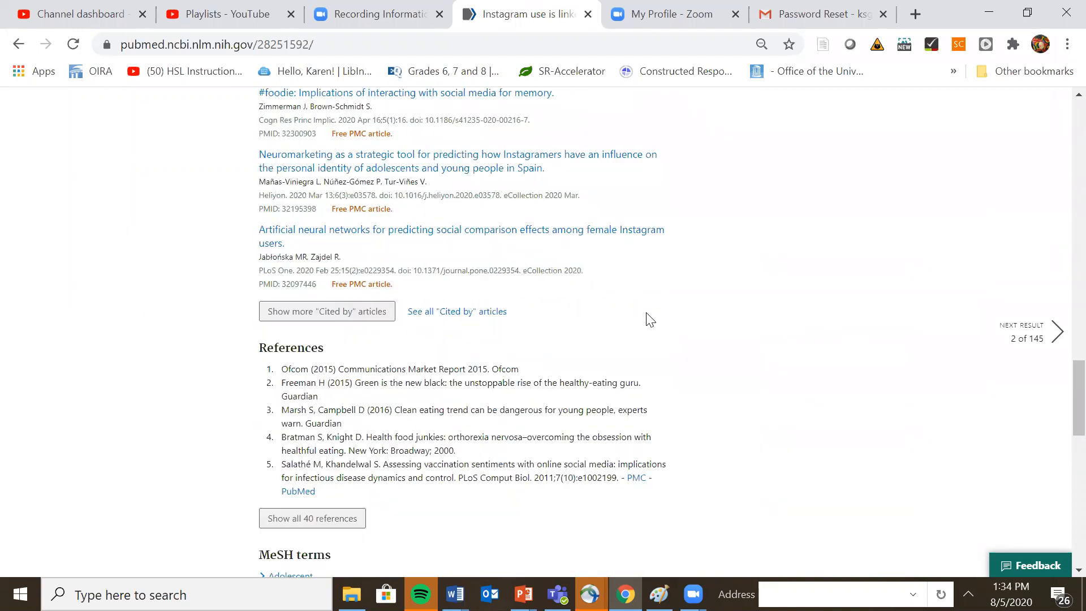
scroll("down", 3)
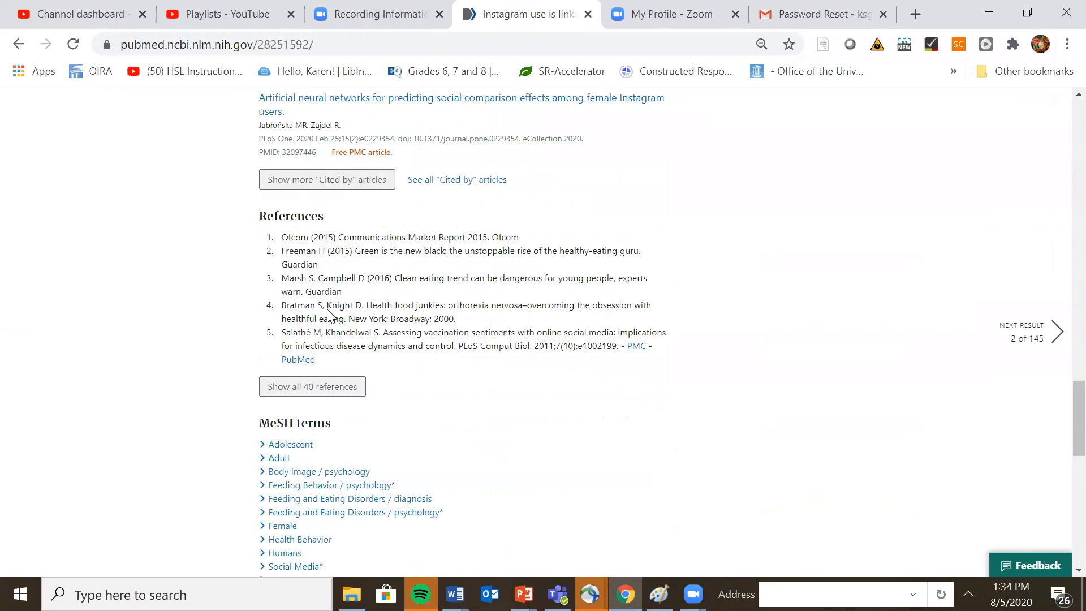
scroll("down", 3)
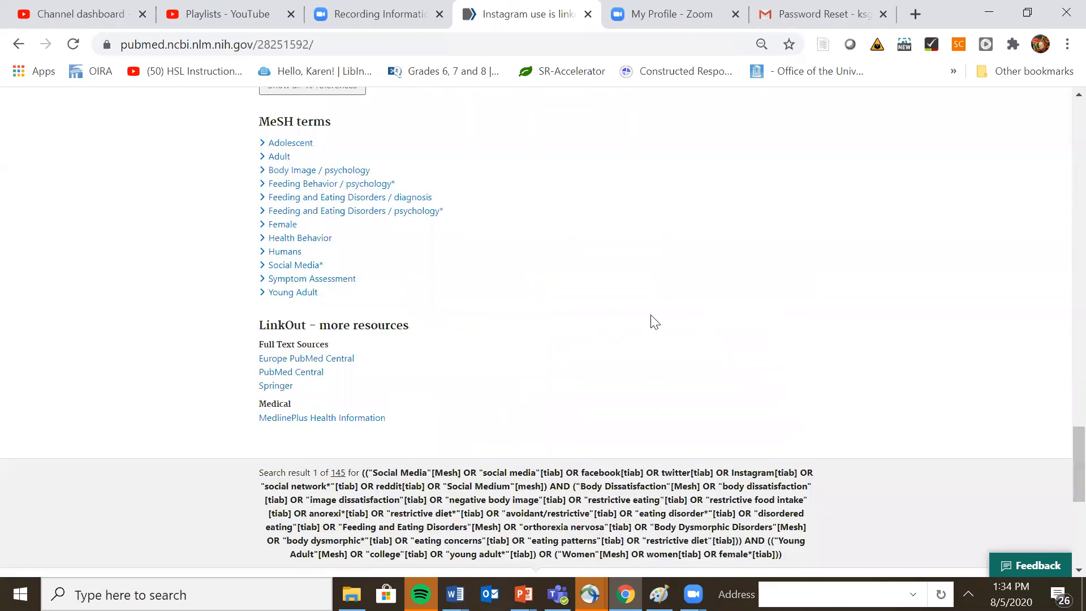
mouse_move(803, 326)
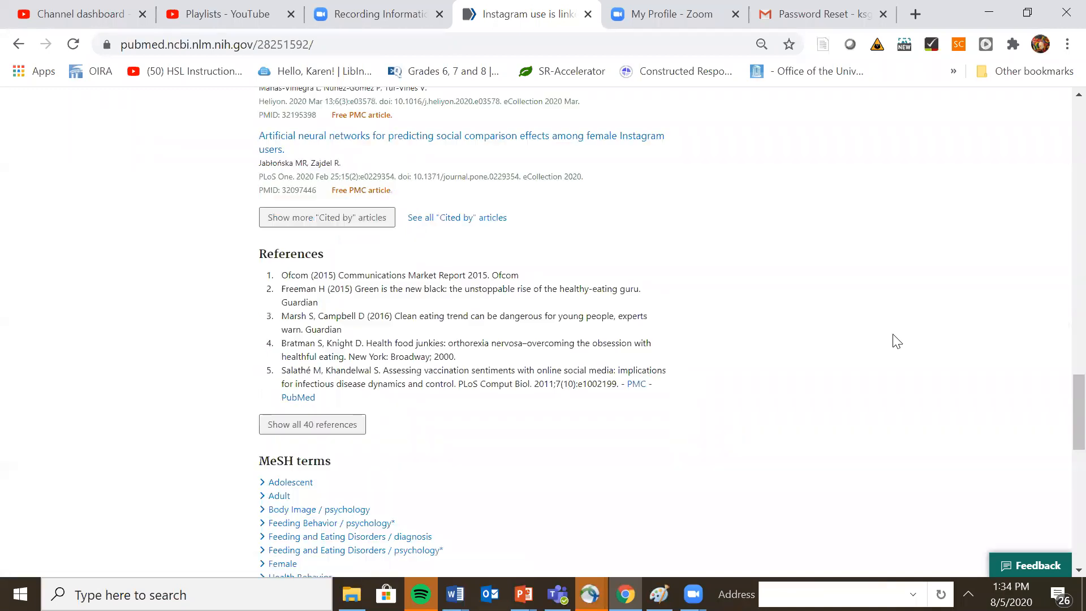
scroll("down", 3)
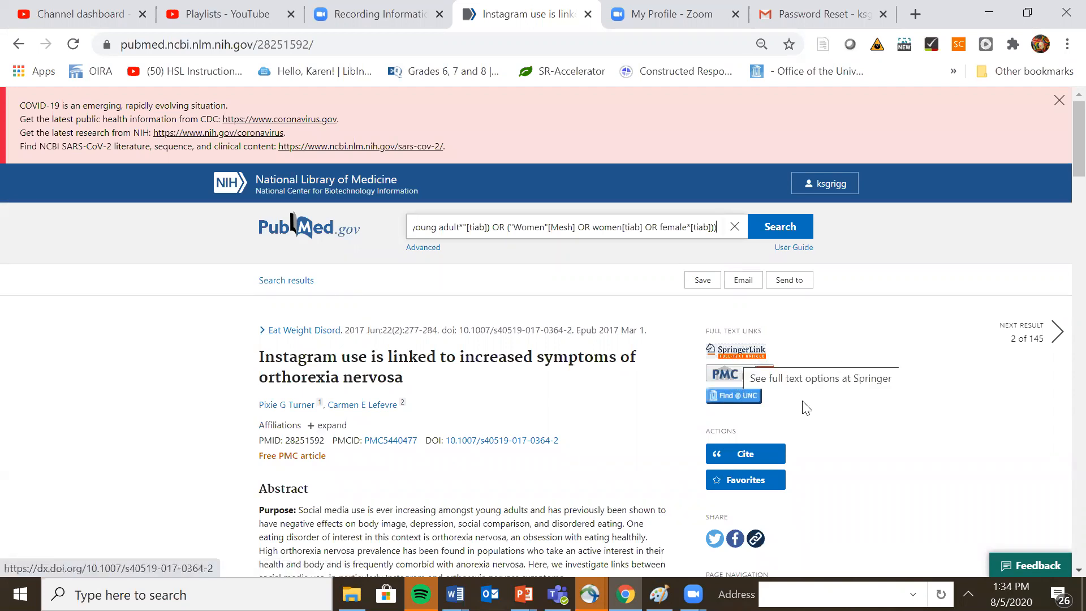
mouse_move(741, 411)
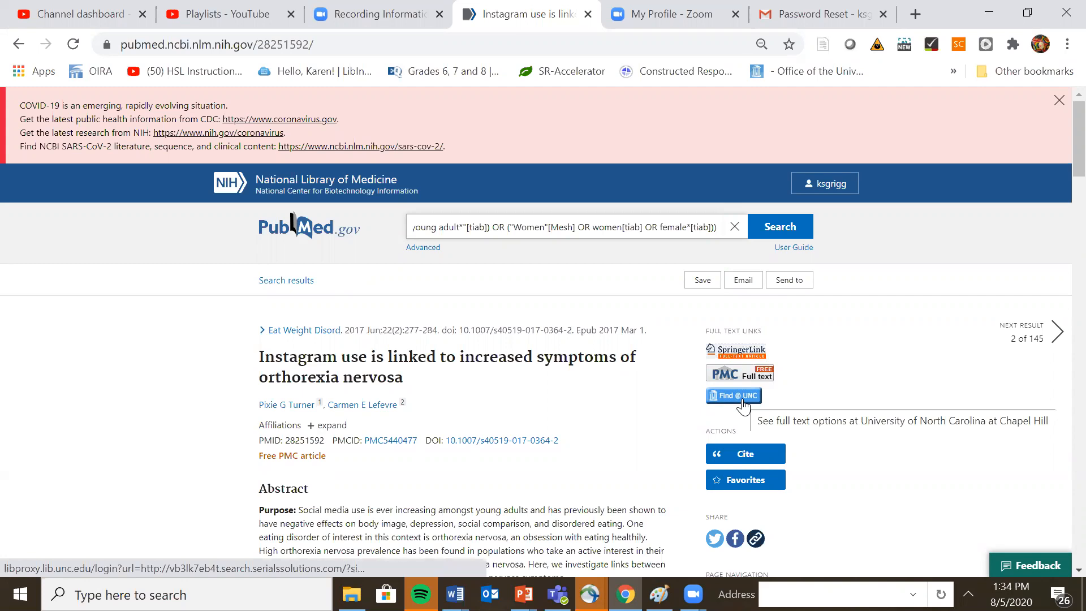
mouse_move(743, 380)
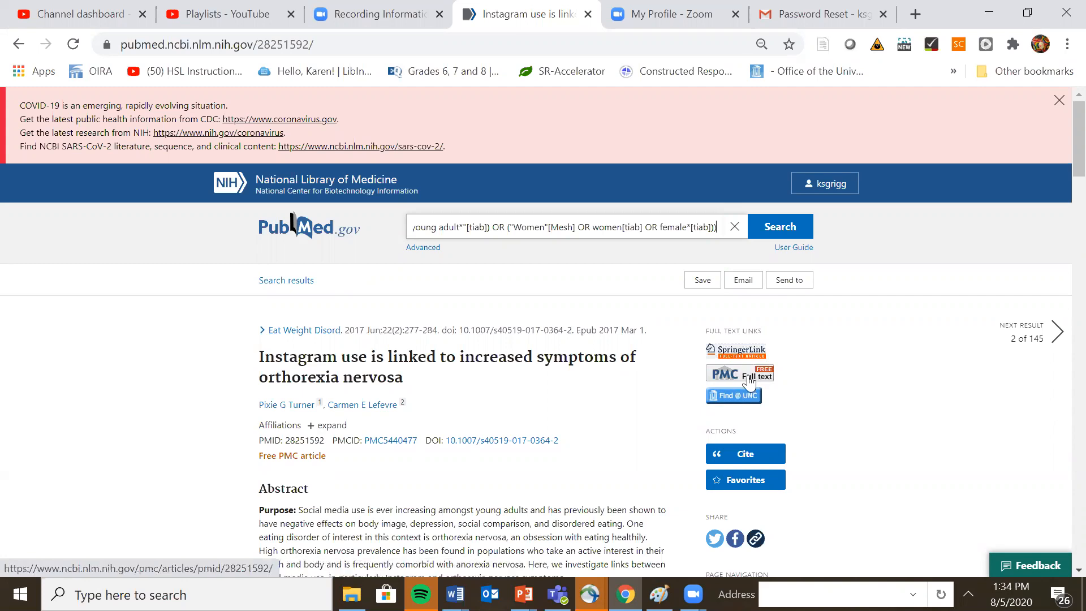
mouse_move(733, 398)
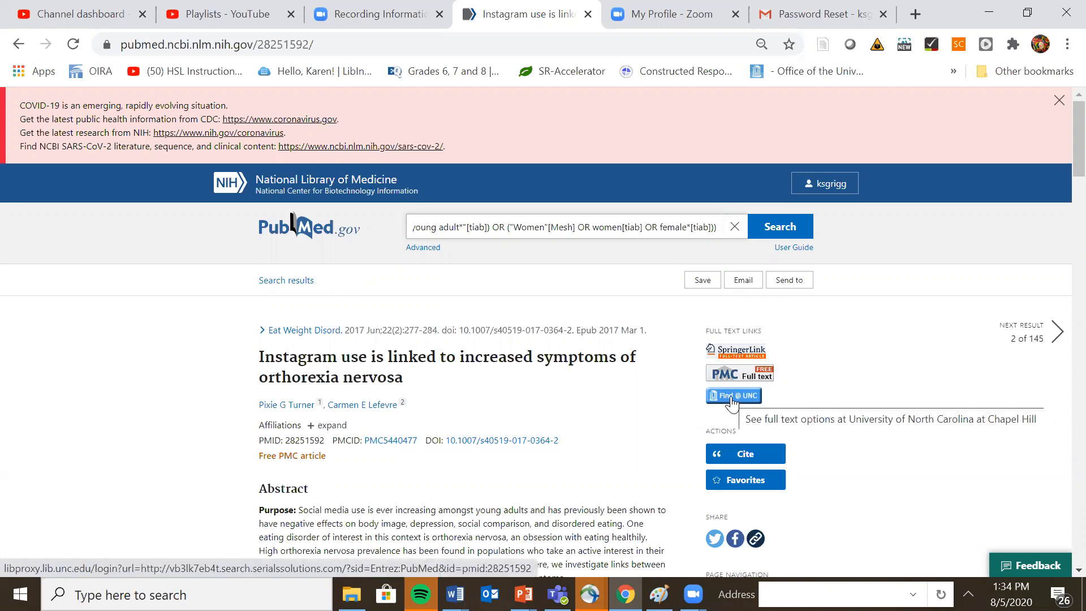
Follow the Find@UNC full-text link for the Instagram and orthorexia nervosa article into a new tab
left_click(732, 396)
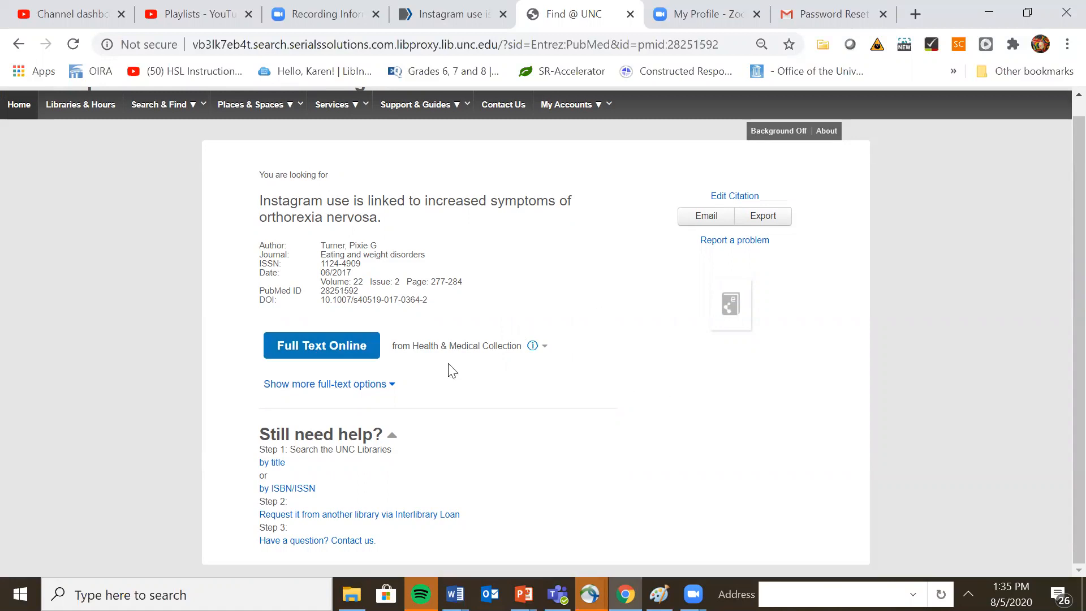
mouse_move(457, 353)
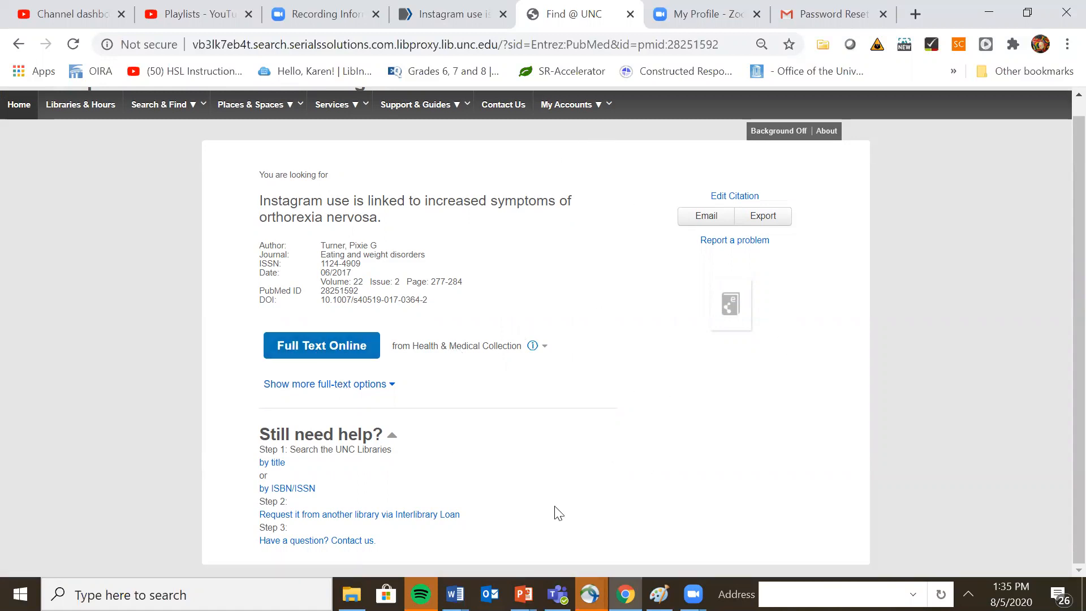
mouse_move(346, 522)
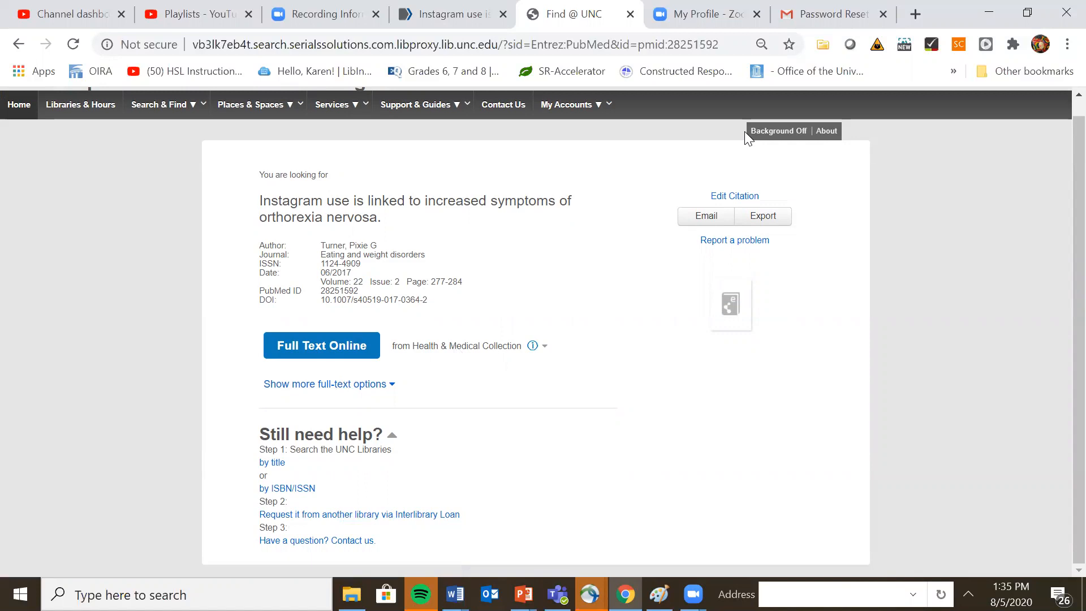
mouse_move(979, 347)
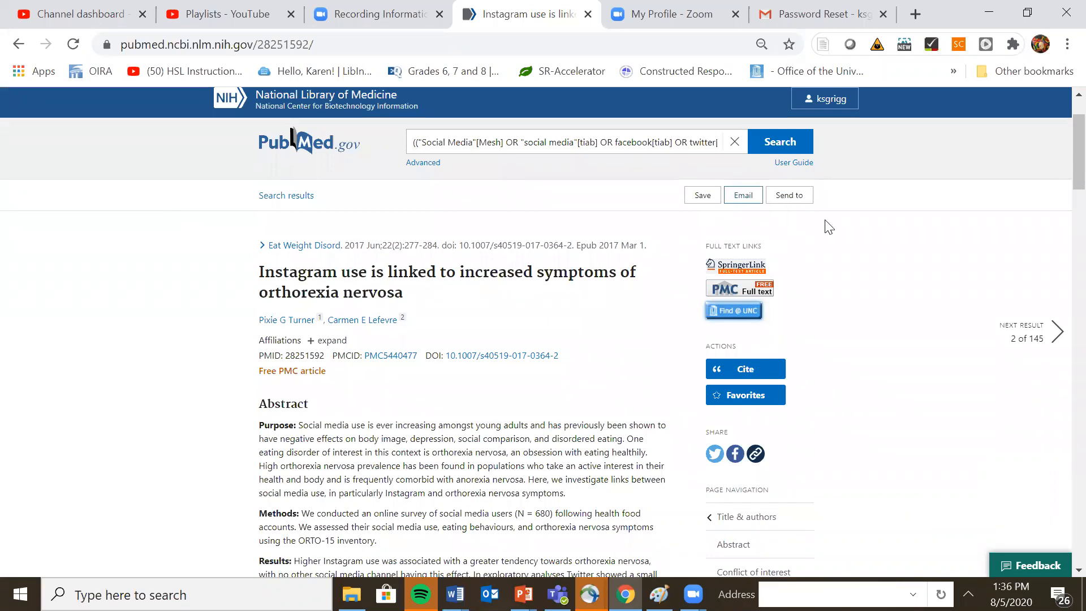
Start a Send to > Citation manager export of the 145 results and show its Selection choices
left_click(789, 195)
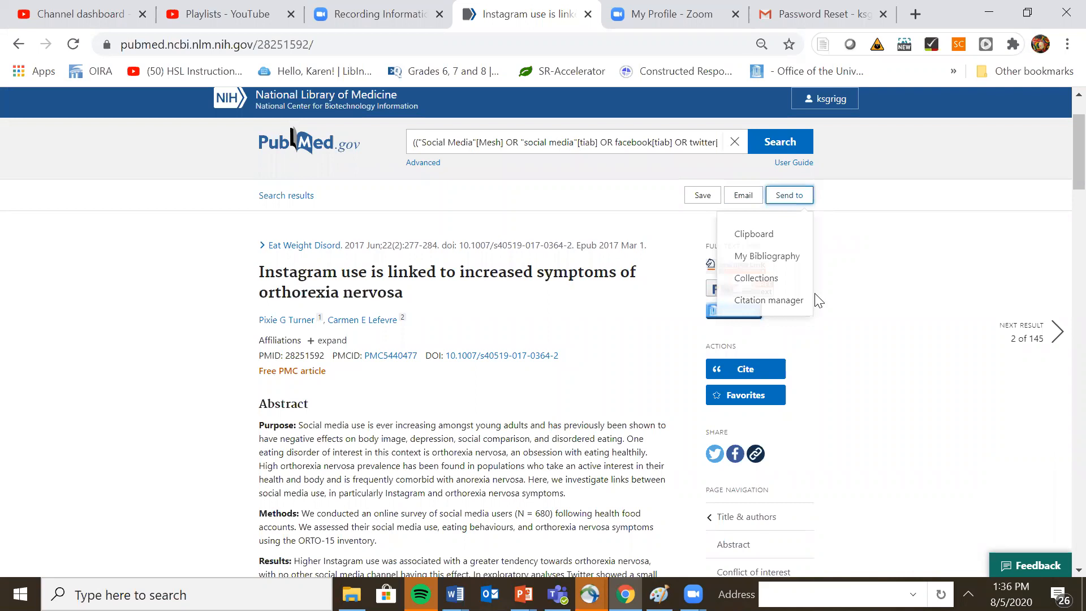
mouse_move(158, 202)
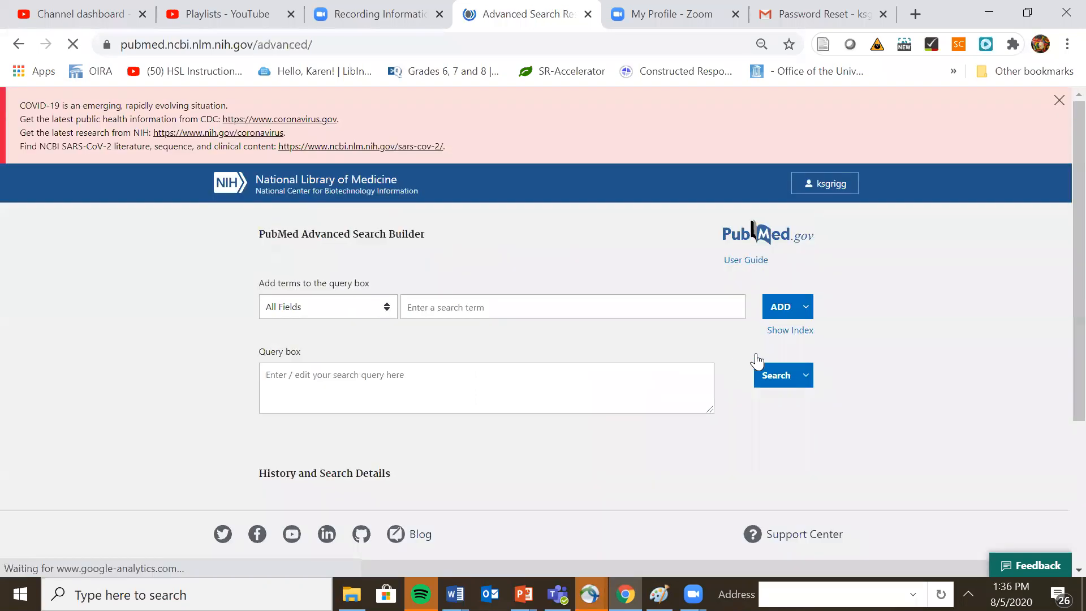
scroll("down", 3)
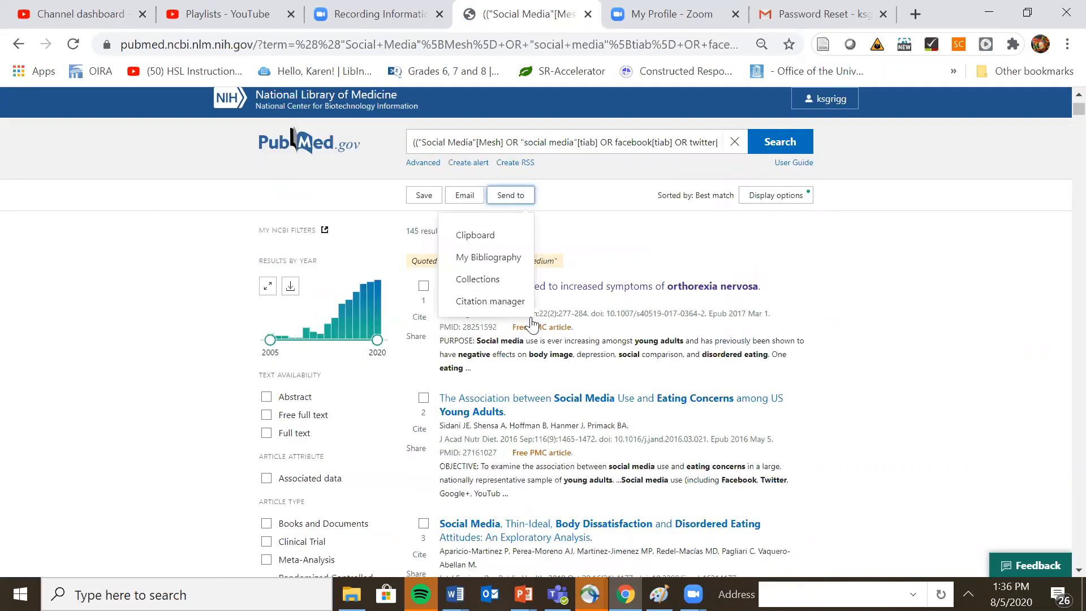
left_click(489, 301)
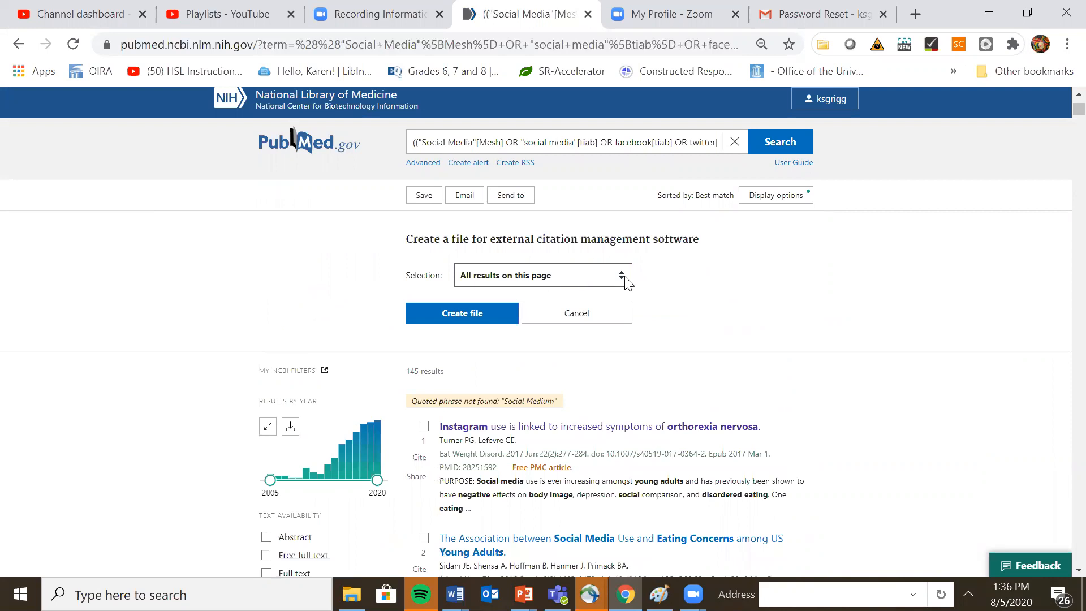
left_click(543, 275)
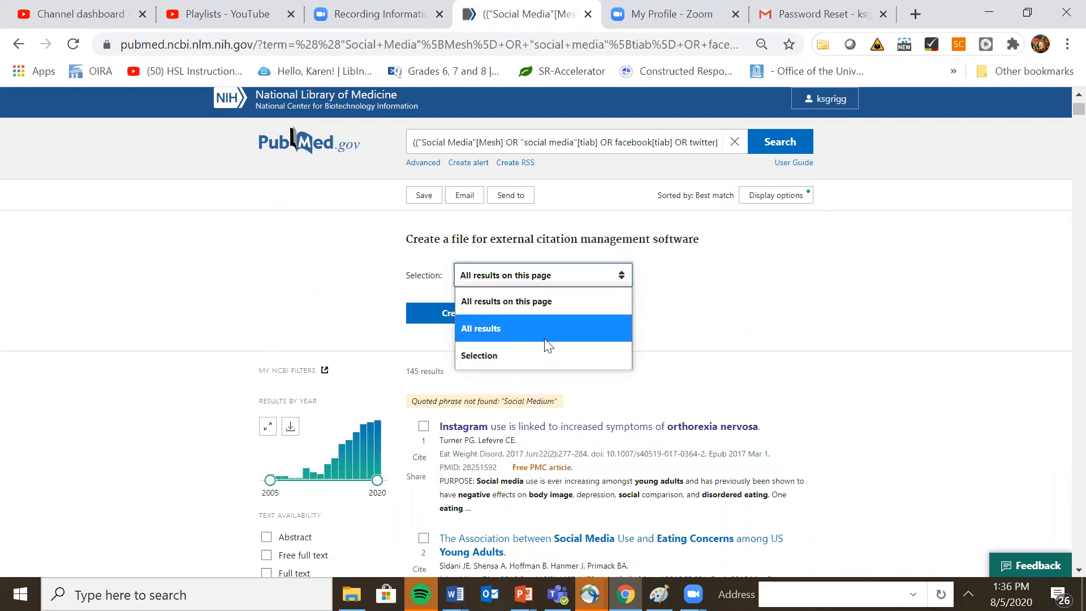
mouse_move(480, 355)
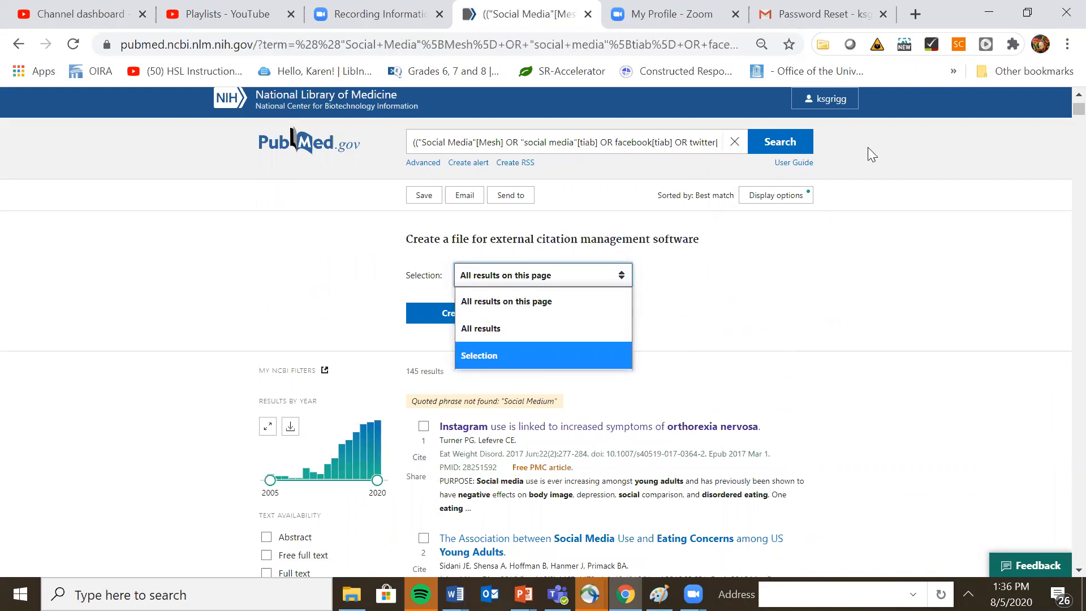
mouse_move(784, 109)
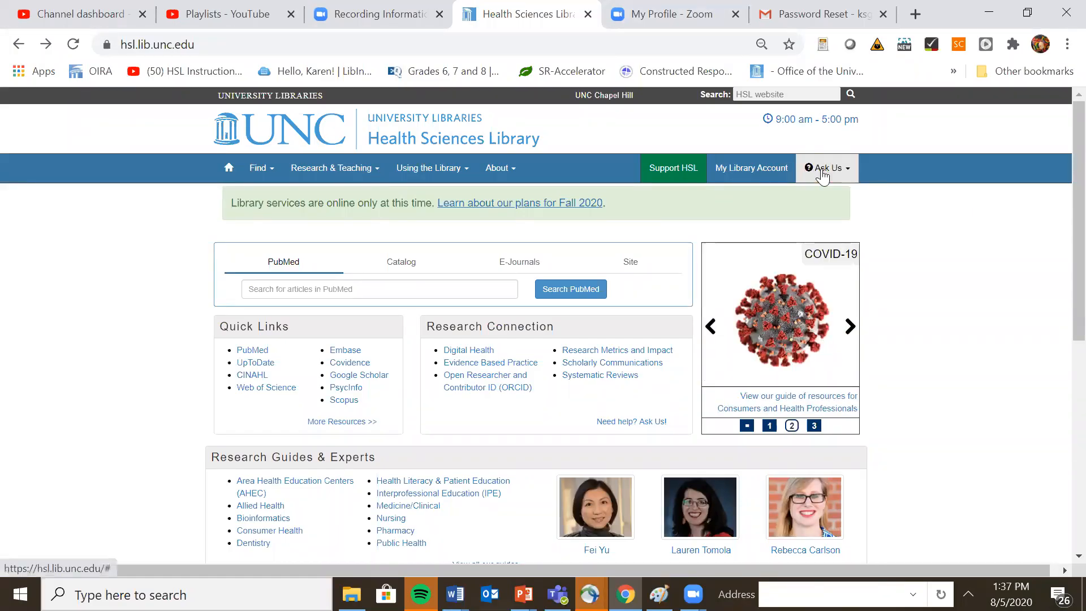
From the HSL homepage's Research Guides & Experts list, reach the Public Health research guide
left_click(825, 168)
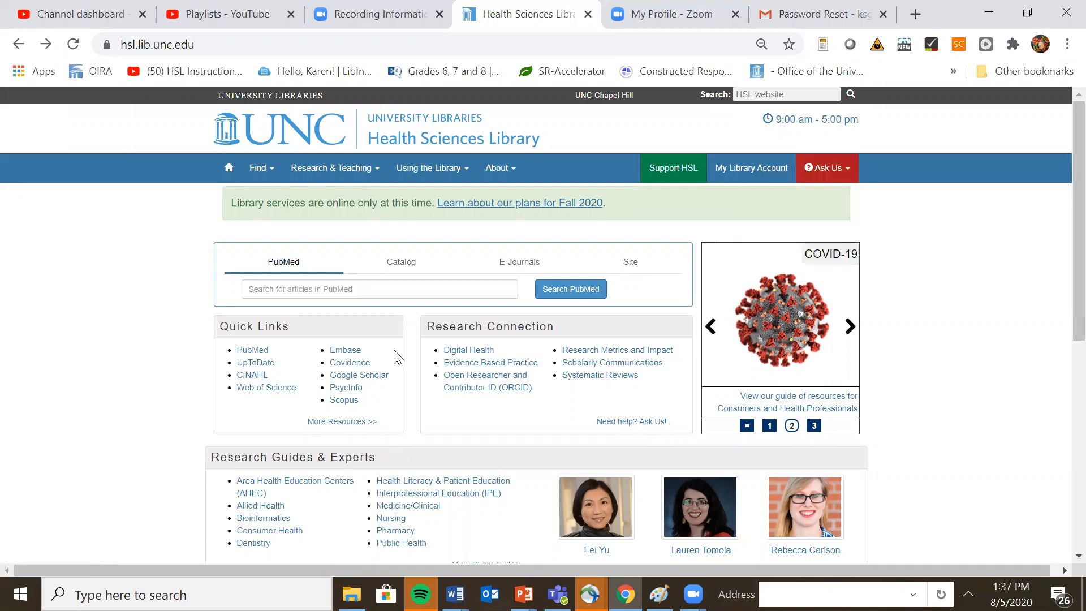
scroll("down", 3)
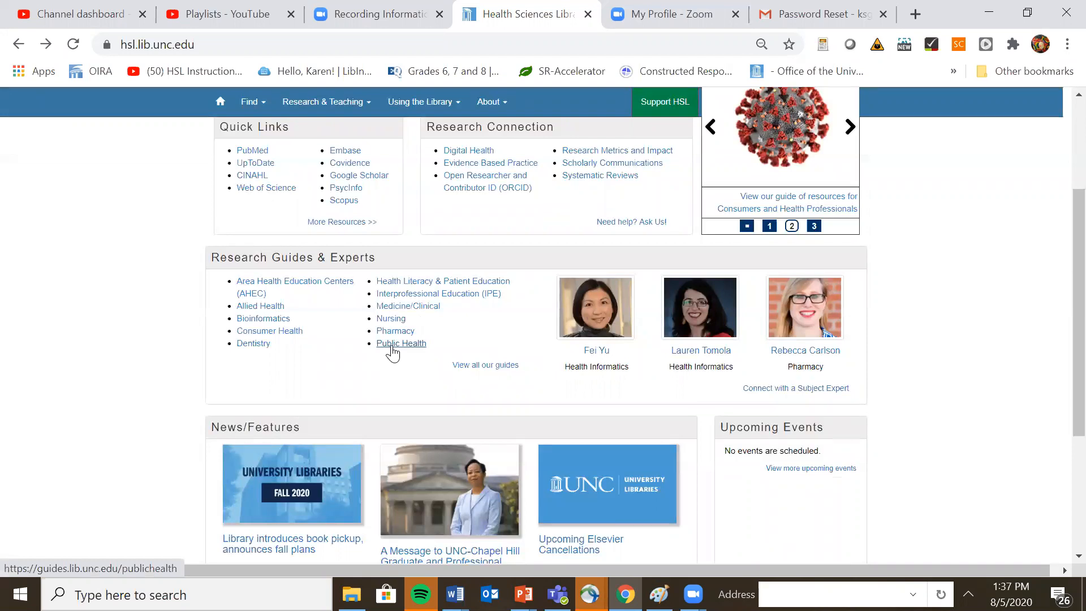
left_click(400, 342)
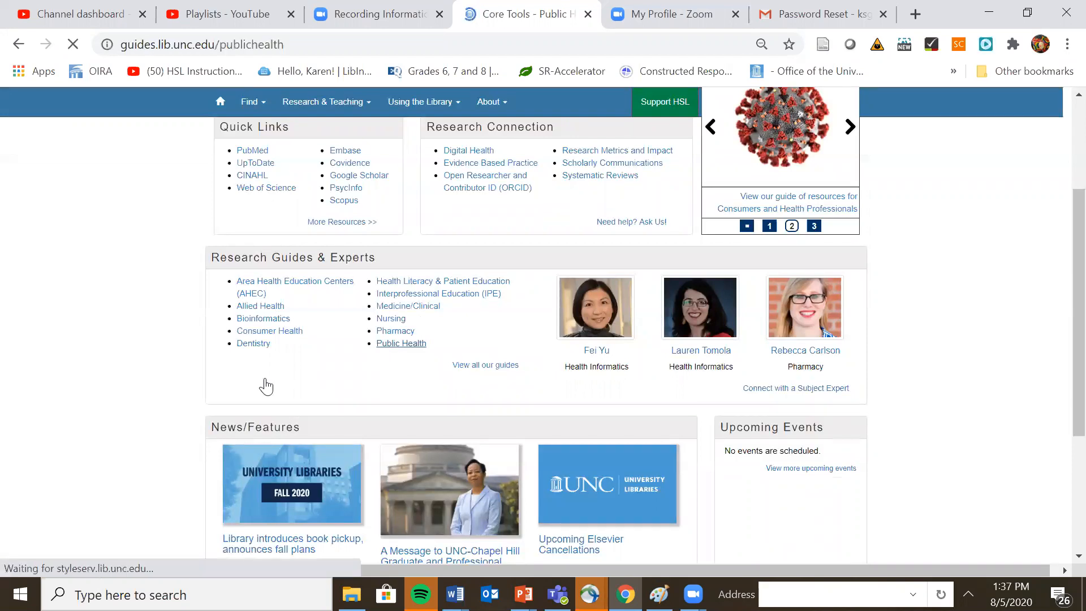
left_click(400, 343)
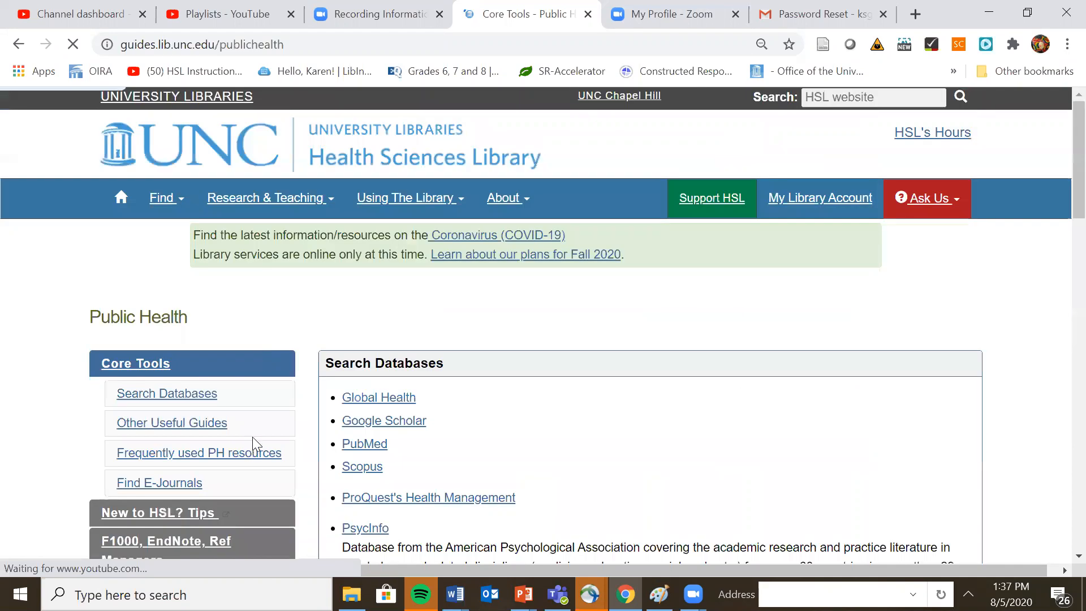
scroll("down", 3)
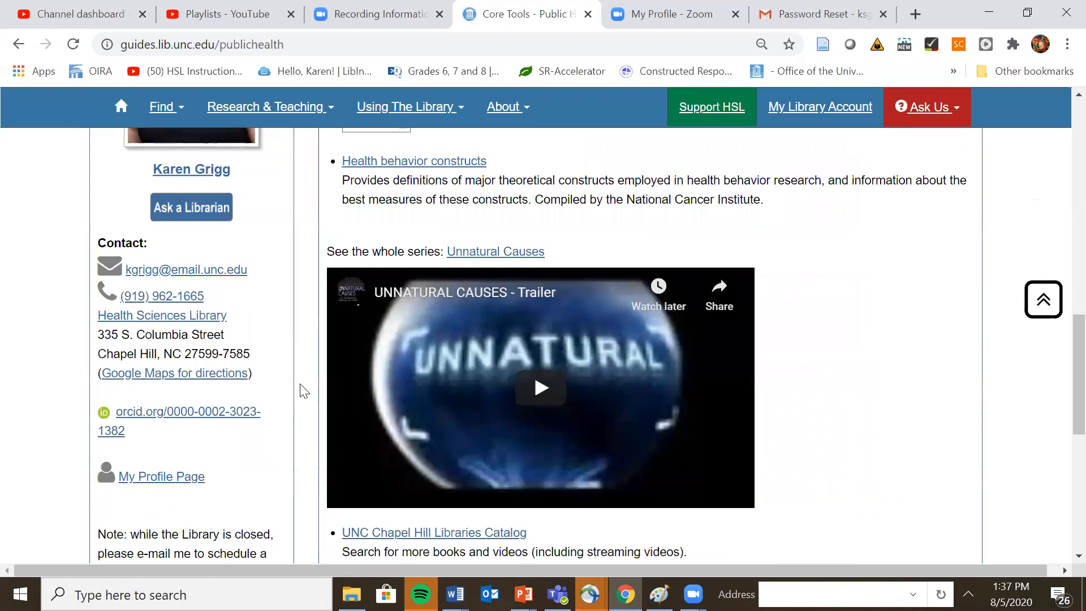
mouse_move(708, 156)
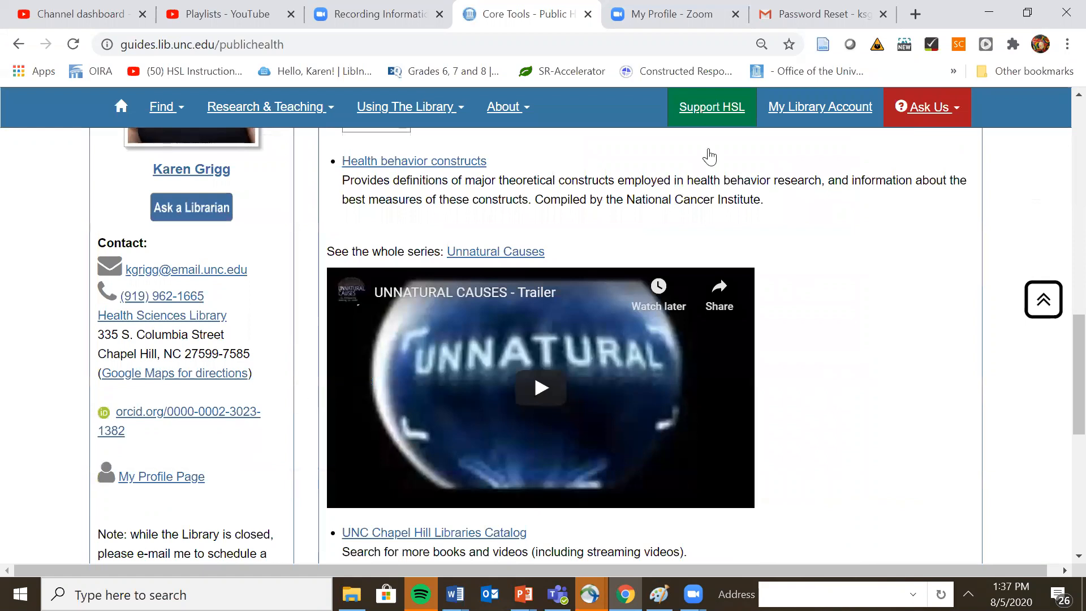